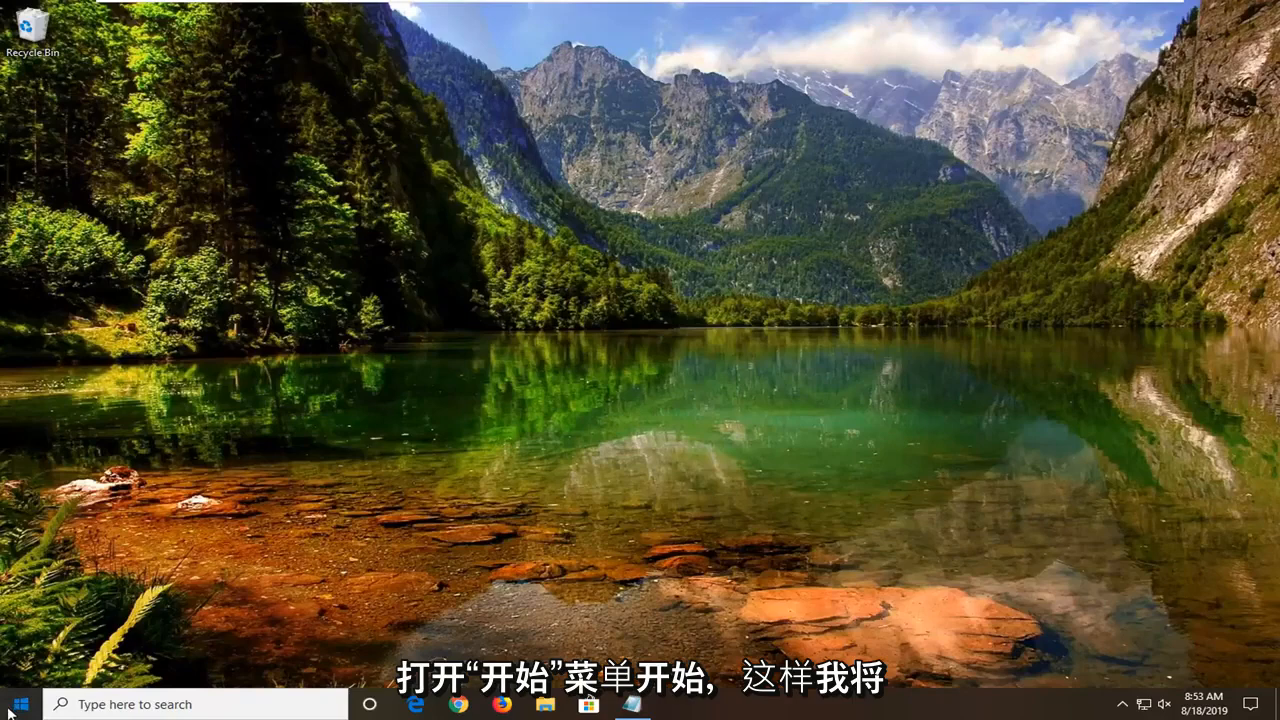
# Search the Start menu for 'regedit' to launch Registry Editor.
pyautogui.click(16, 704)
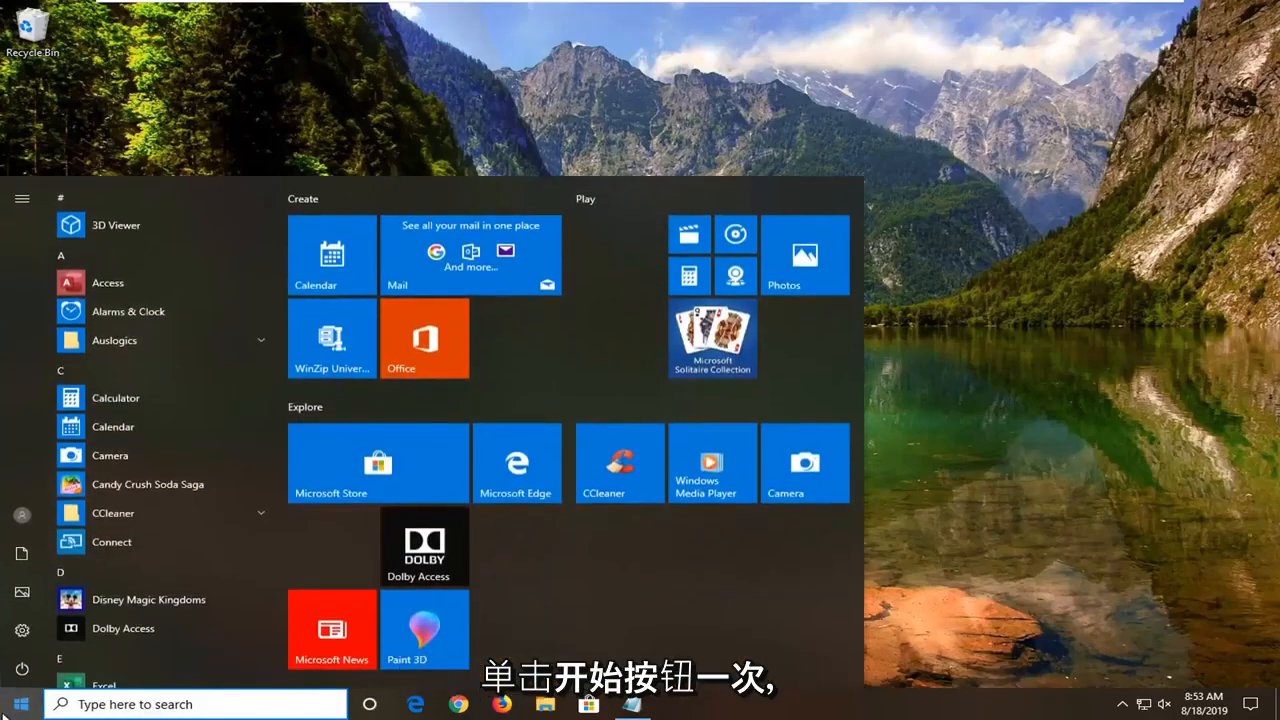
pyautogui.write('rege')
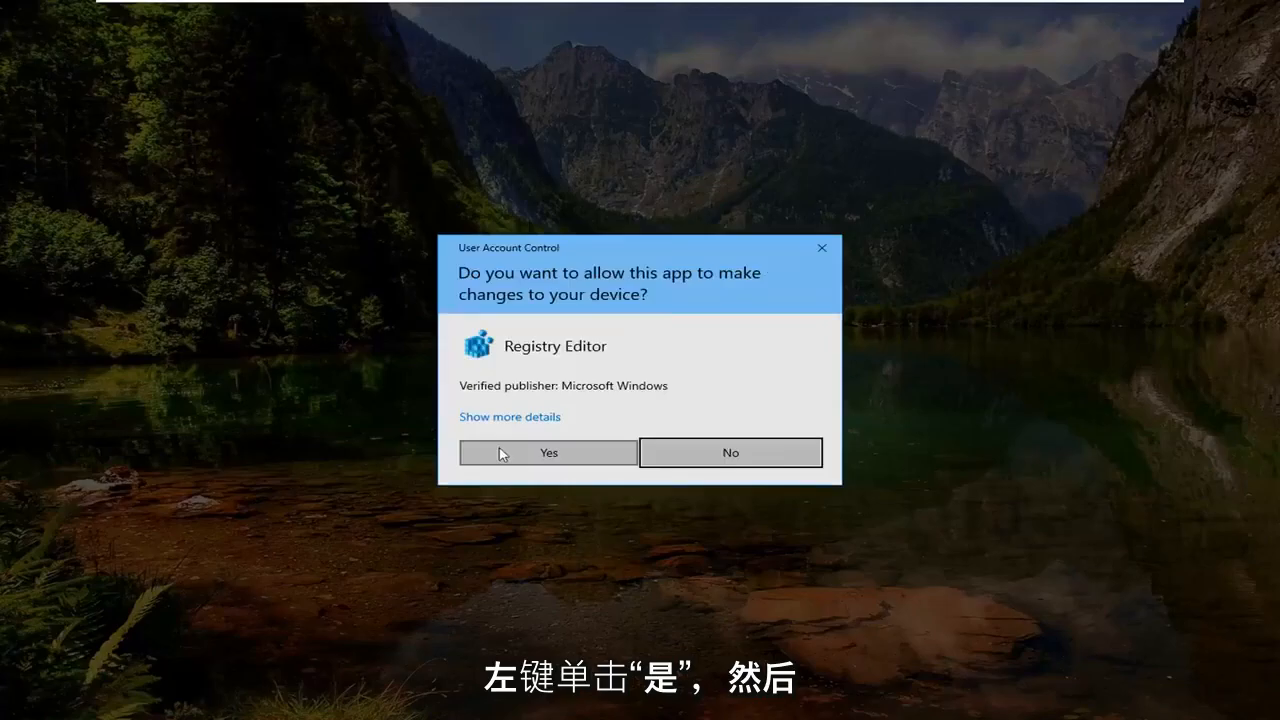
# Allow Registry Editor to run, then cancel the Export Registry File dialog without saving.
pyautogui.click(548, 452)
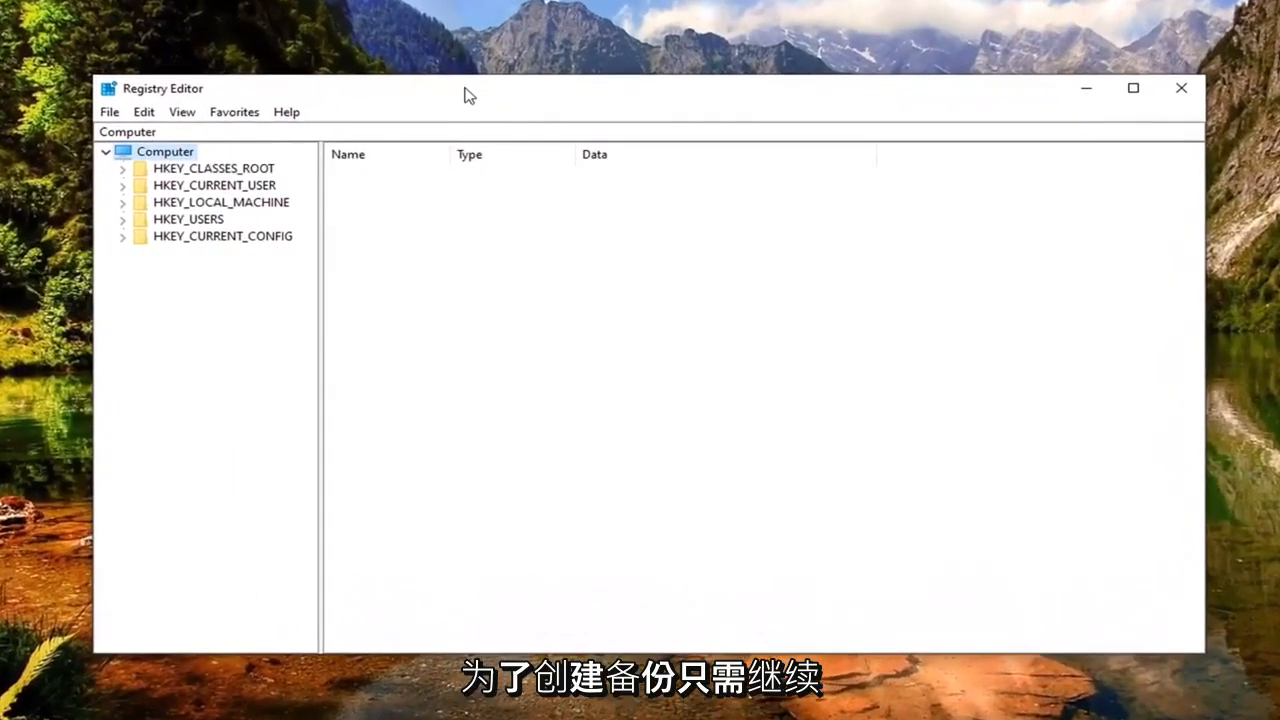
pyautogui.click(108, 112)
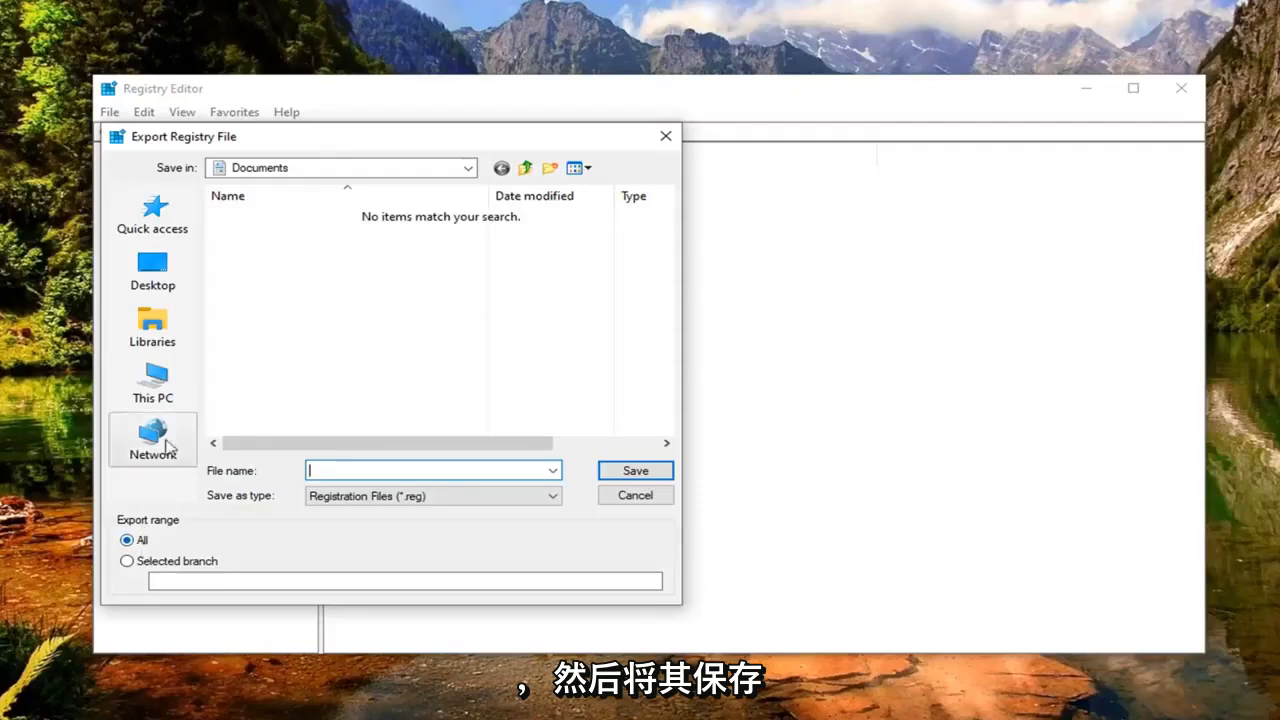
pyautogui.moveTo(152, 324)
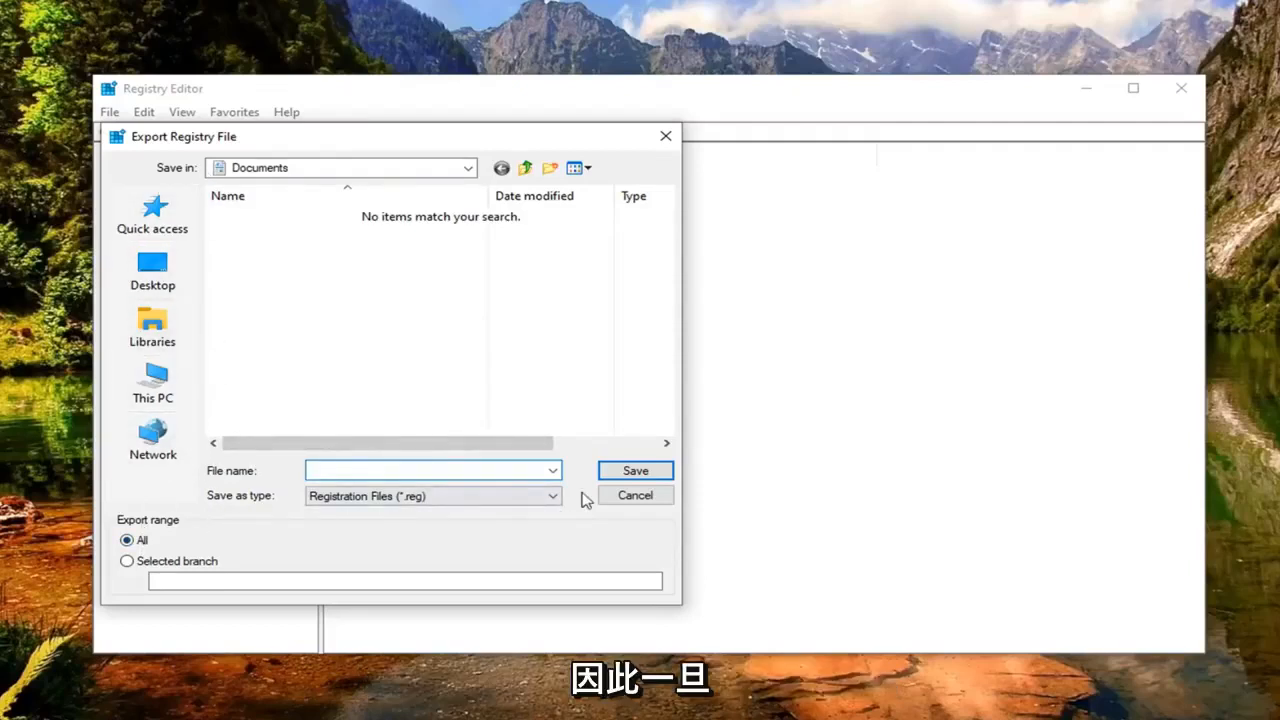
pyautogui.click(636, 496)
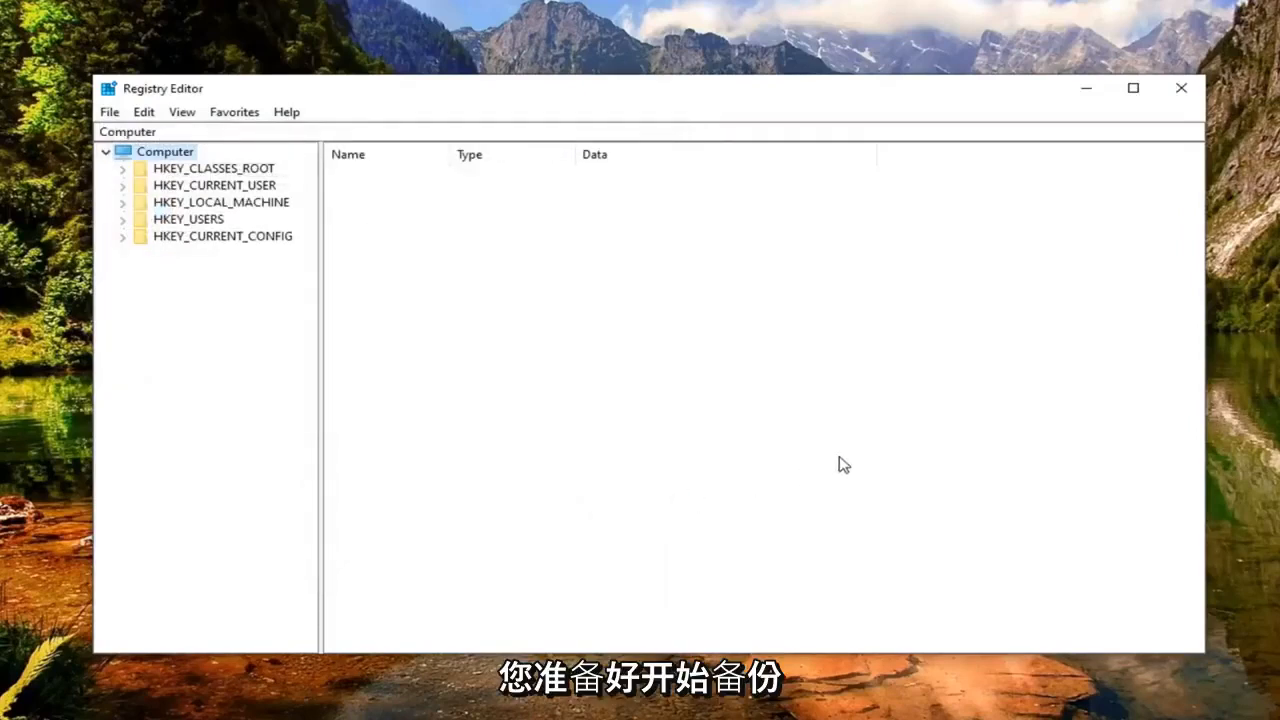
pyautogui.moveTo(400, 436)
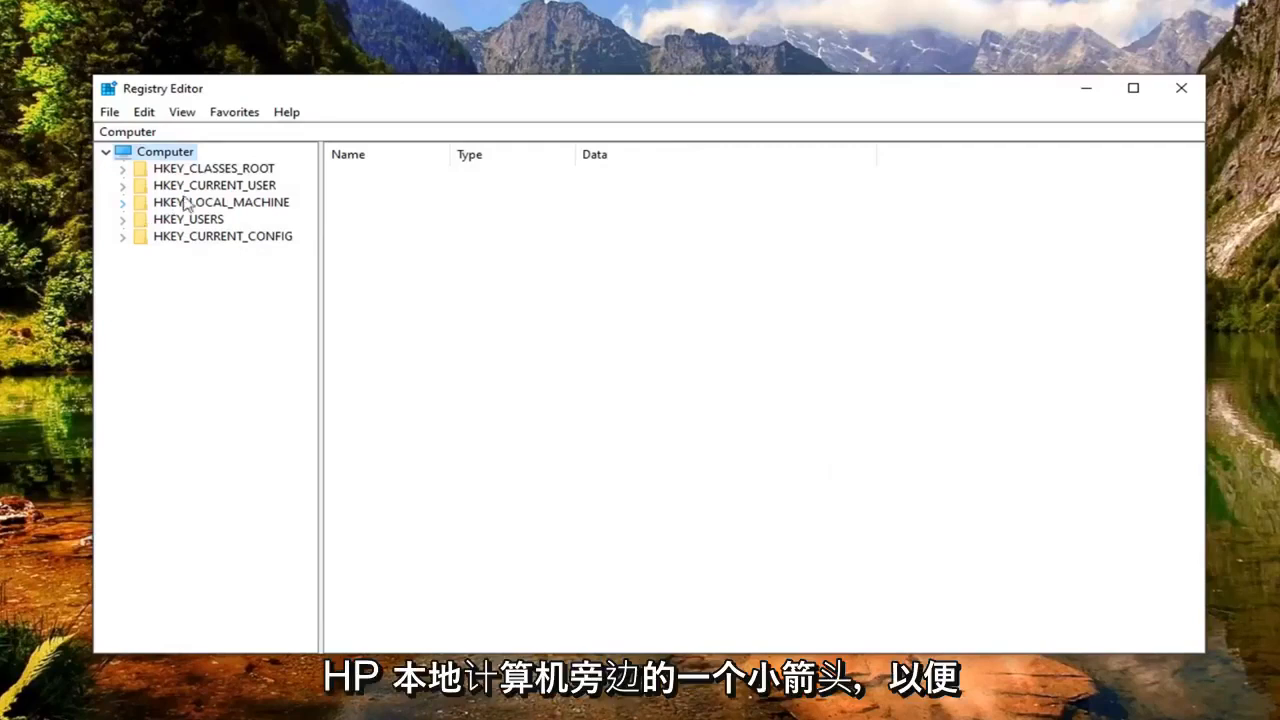
# Expand HKEY_LOCAL_MACHINE\SYSTEM\CurrentControlSet\Control\Class to list its device-class GUID subkeys.
pyautogui.click(122, 200)
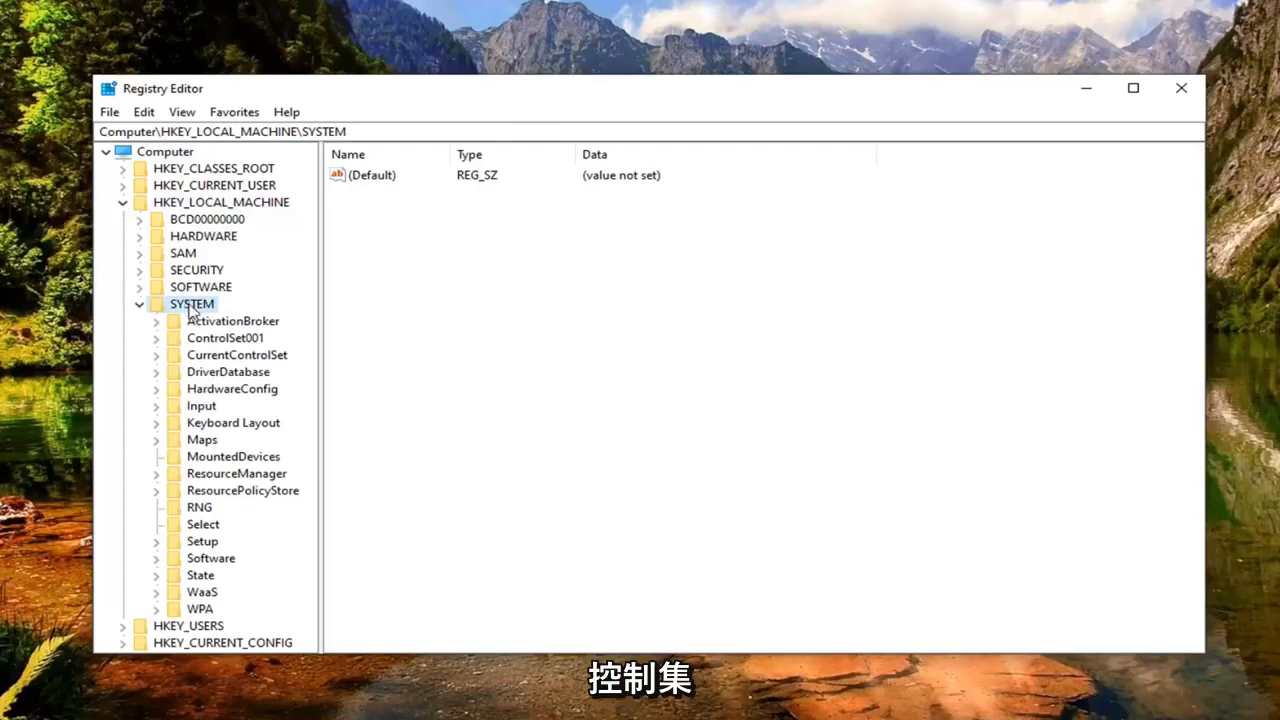
pyautogui.click(156, 356)
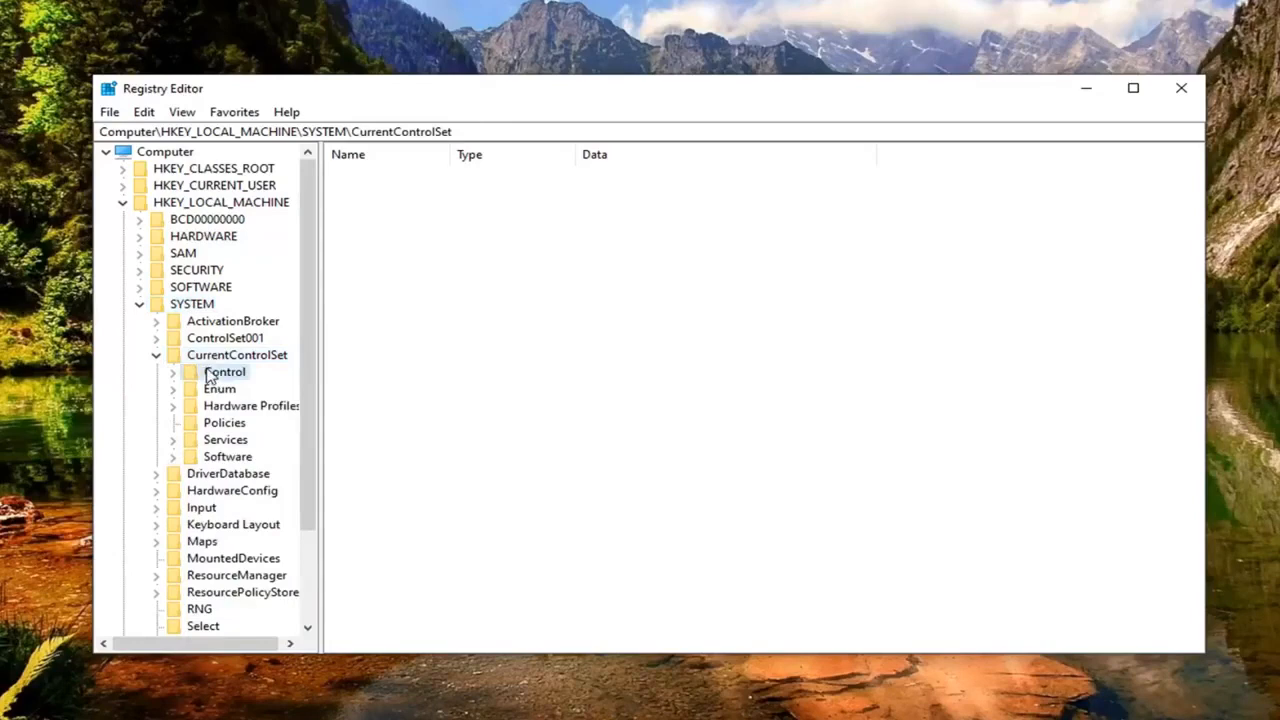
pyautogui.click(224, 370)
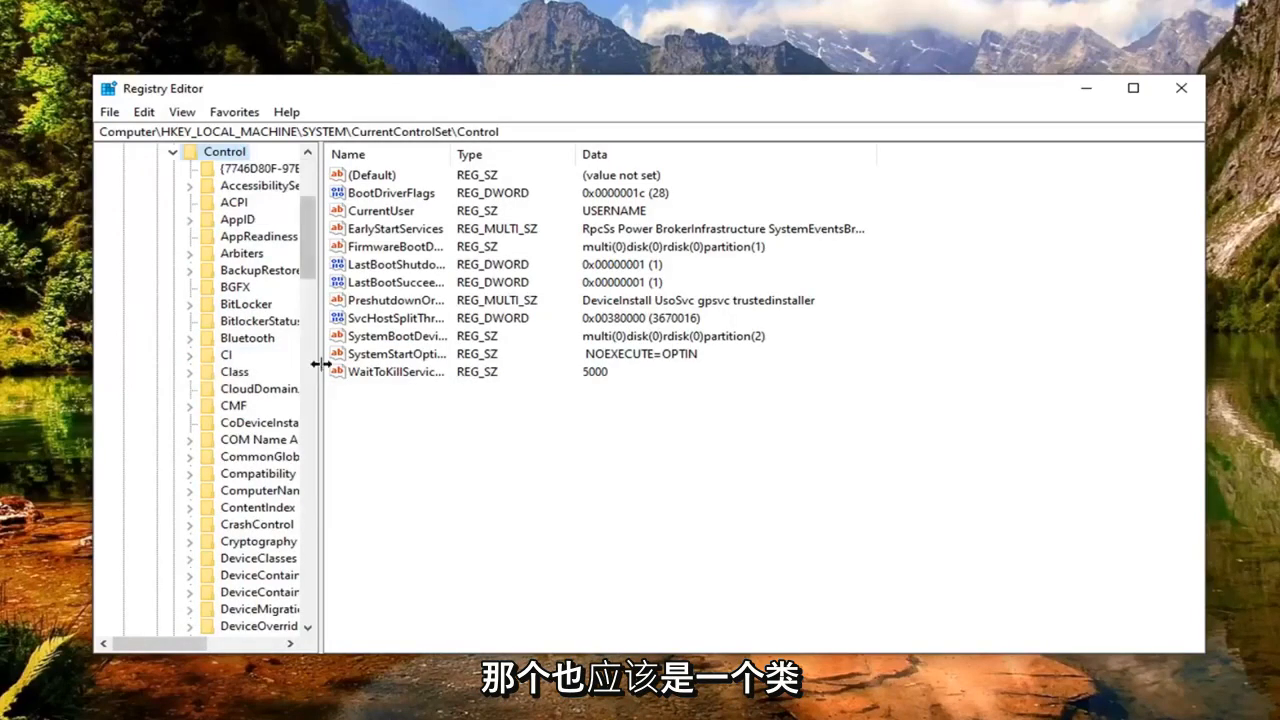
pyautogui.click(234, 370)
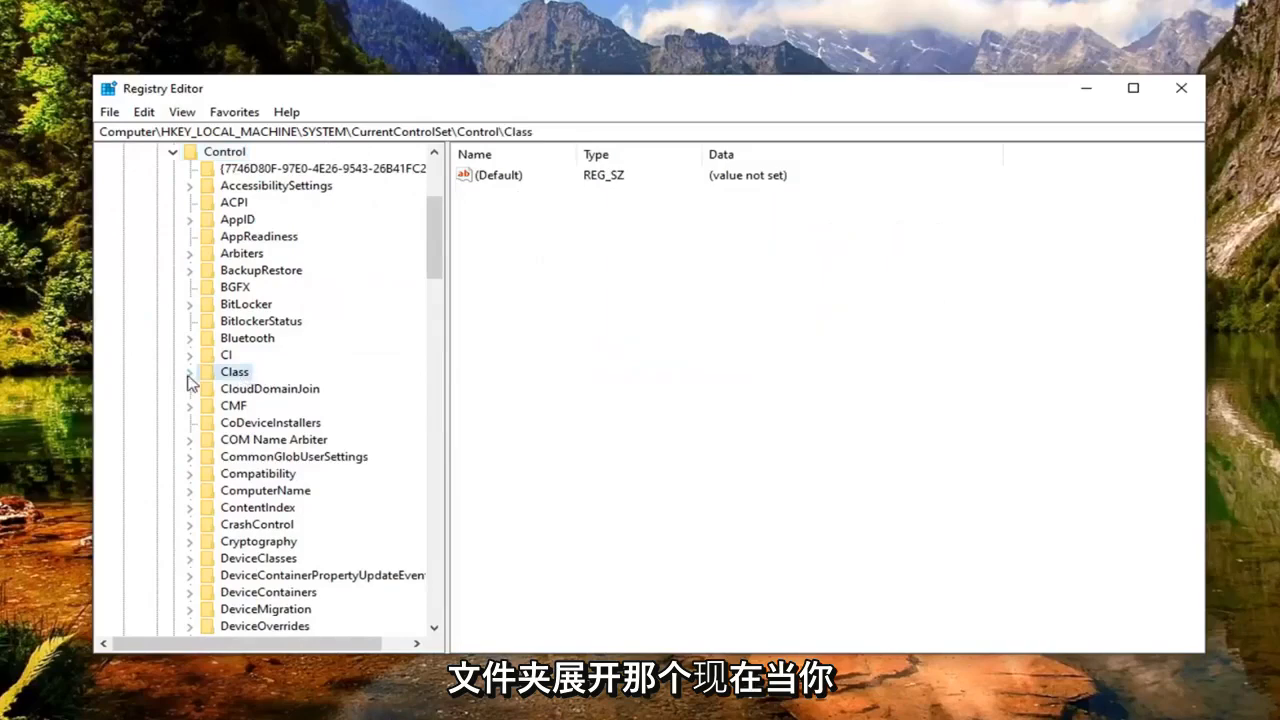
pyautogui.click(188, 370)
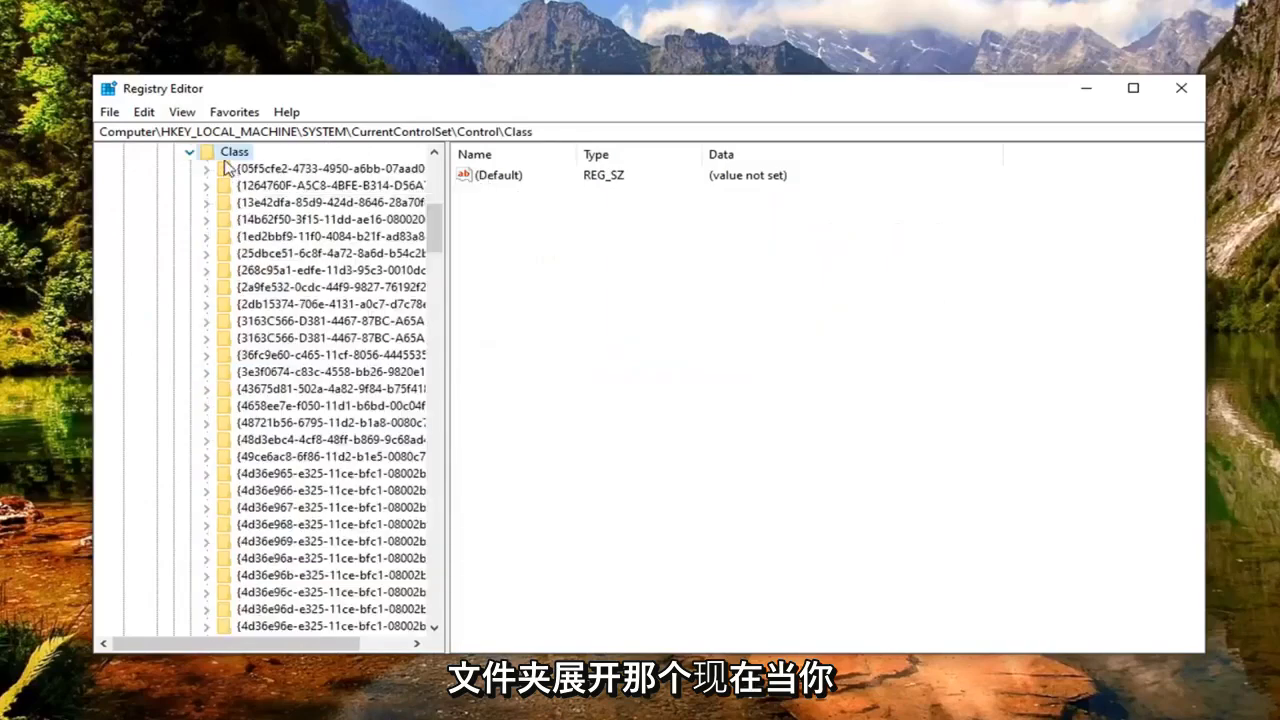
pyautogui.click(330, 168)
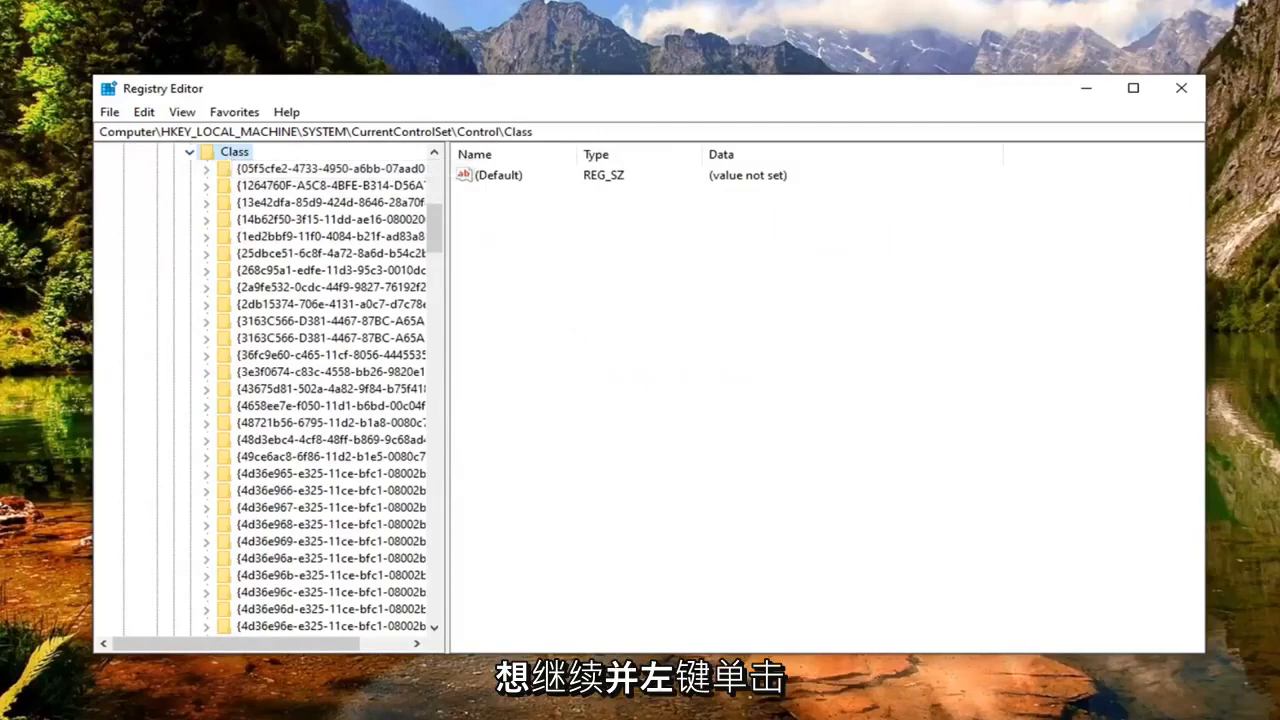
# Bring up Edit > Find, then copy the keyboard class GUID from the Notepad notes.
pyautogui.click(144, 112)
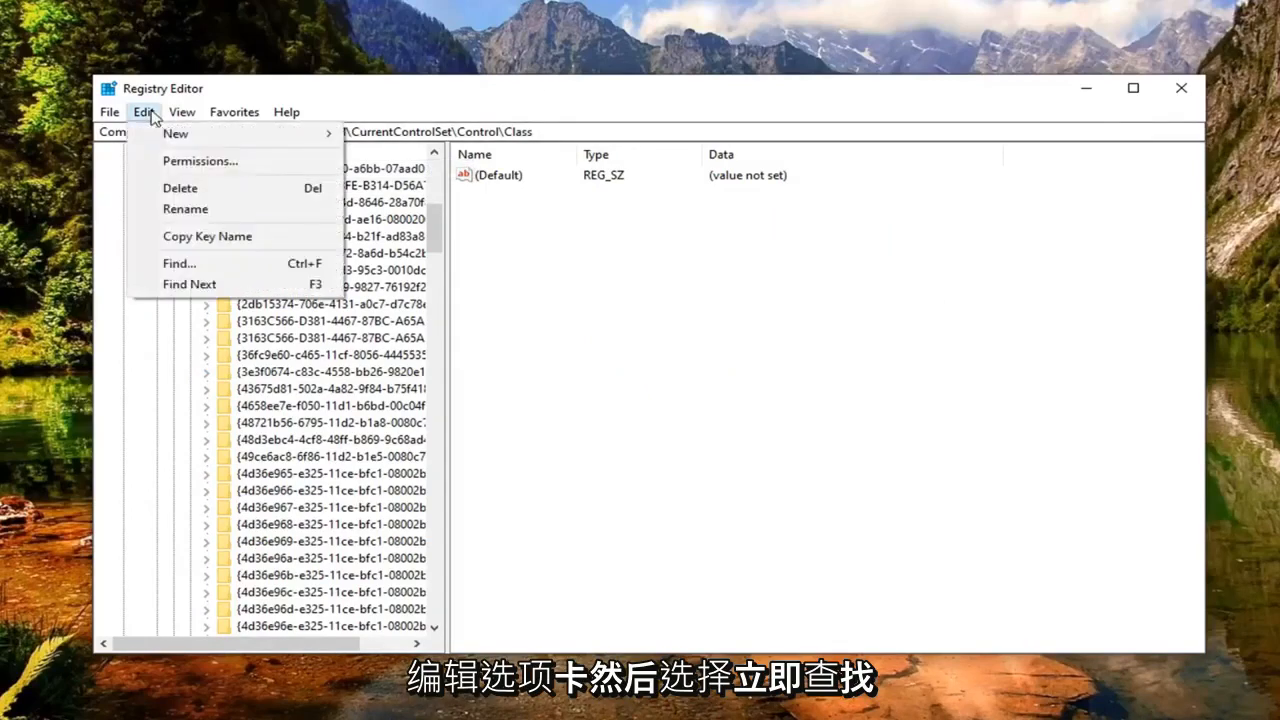
pyautogui.click(178, 264)
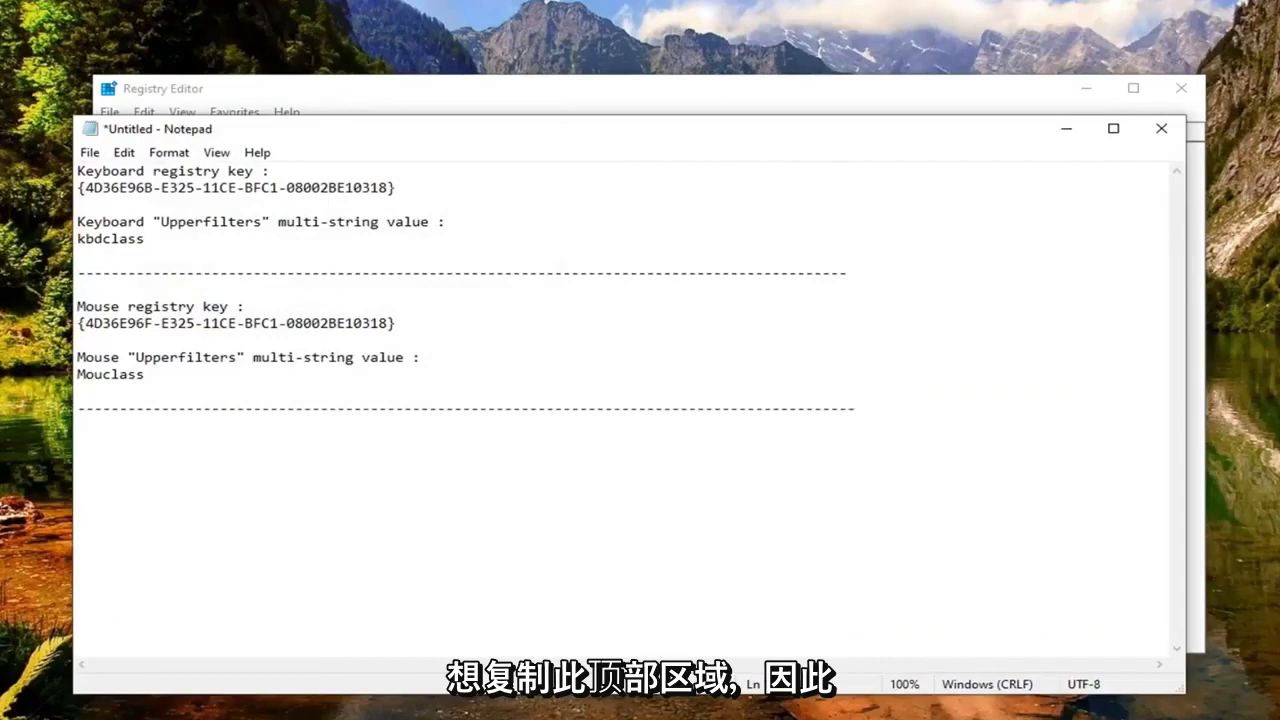
pyautogui.moveTo(88, 188); pyautogui.dragTo(390, 188)
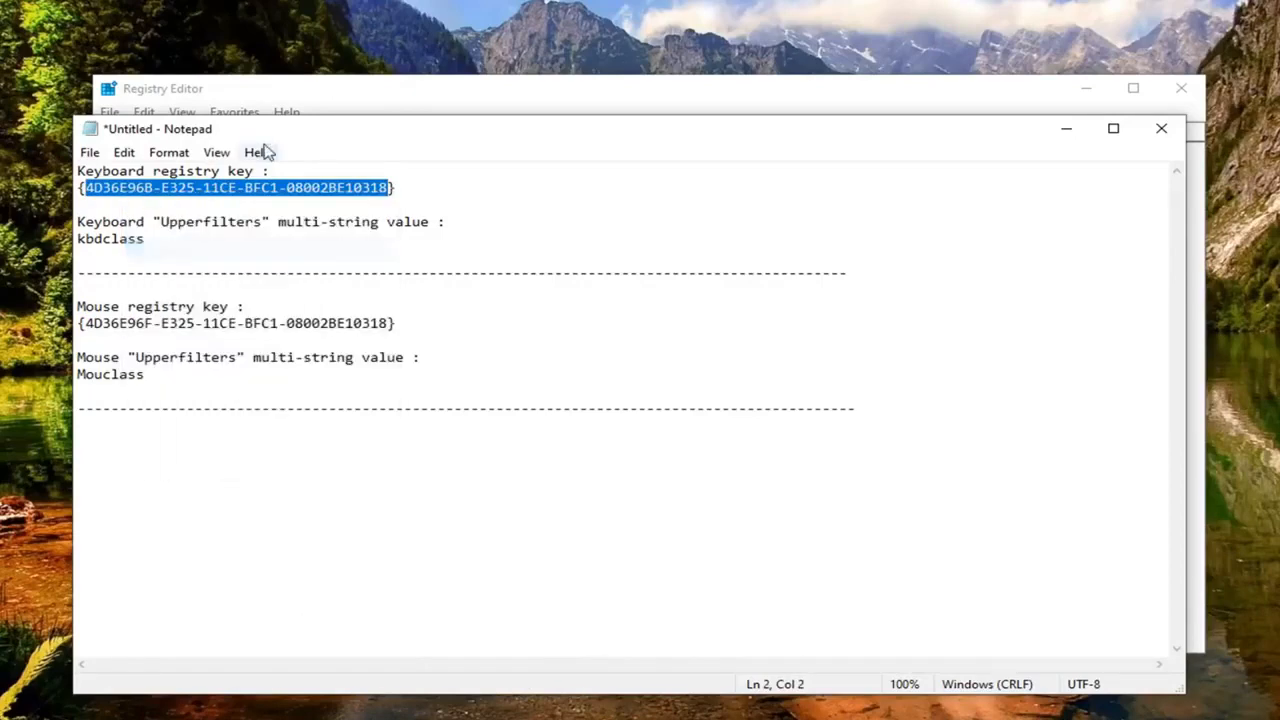
pyautogui.press('ctrl+f')
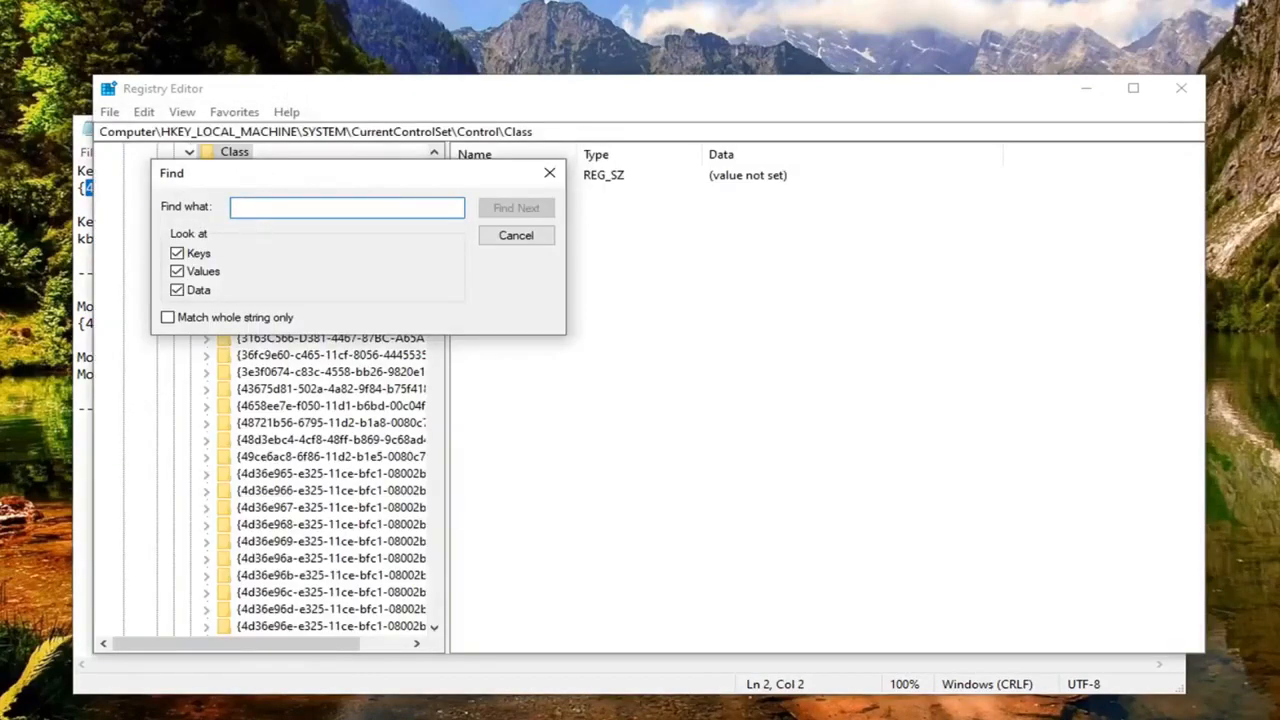
# Find key 4D36E96B-E325-11CE-BFC1-08002BE10318 and check its UpperFilters value, dismissing the New > Multi-String Value menu.
pyautogui.write('4D36E96B-E325-11CE-BFC1-08002BE10318')
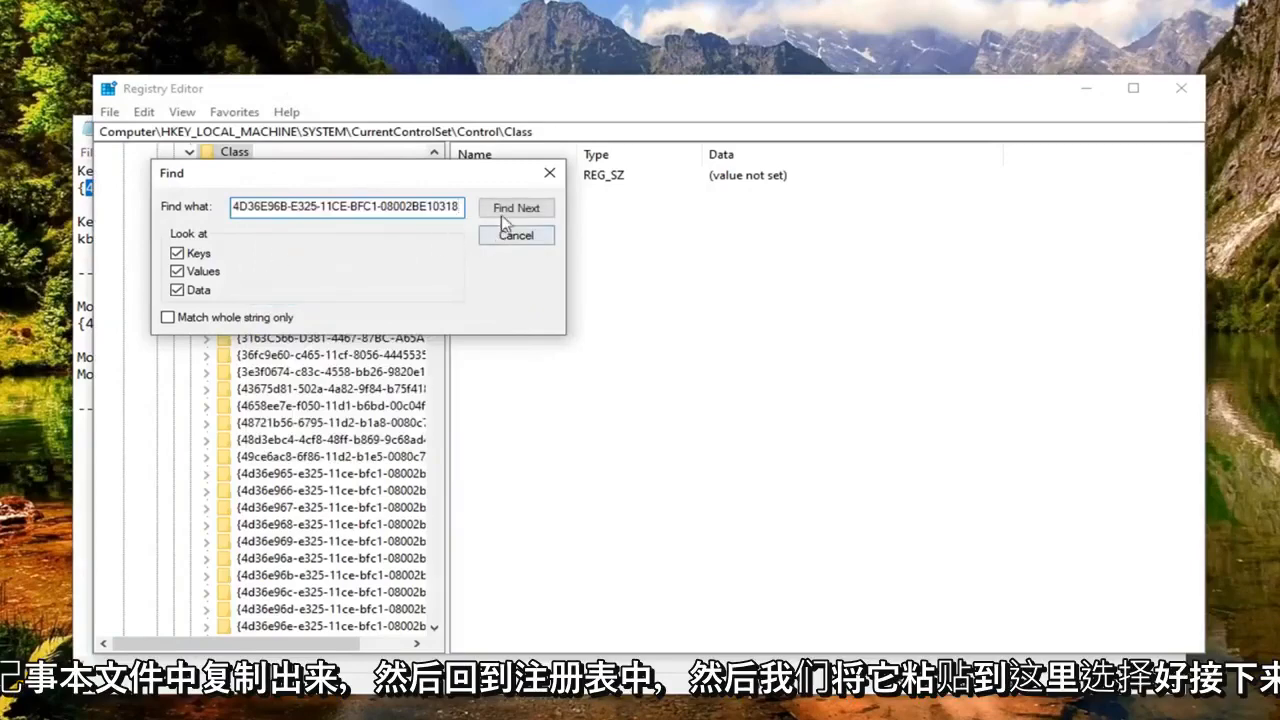
pyautogui.click(516, 208)
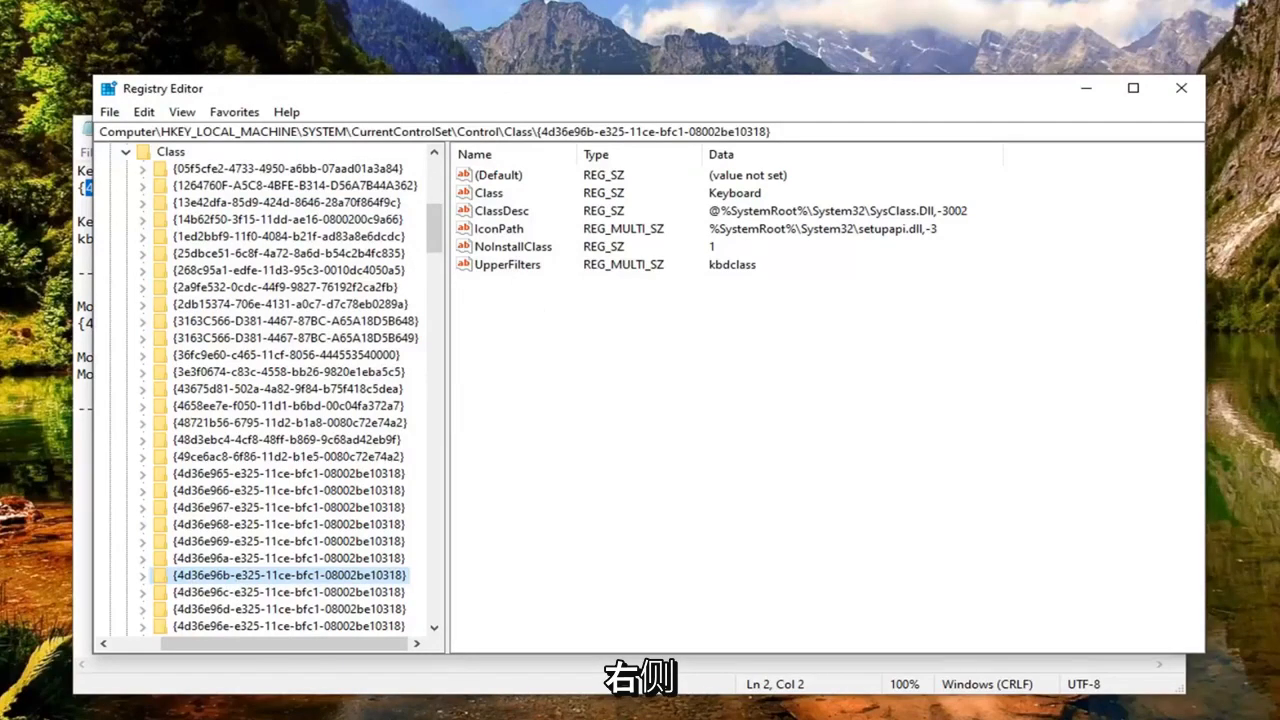
pyautogui.click(508, 264)
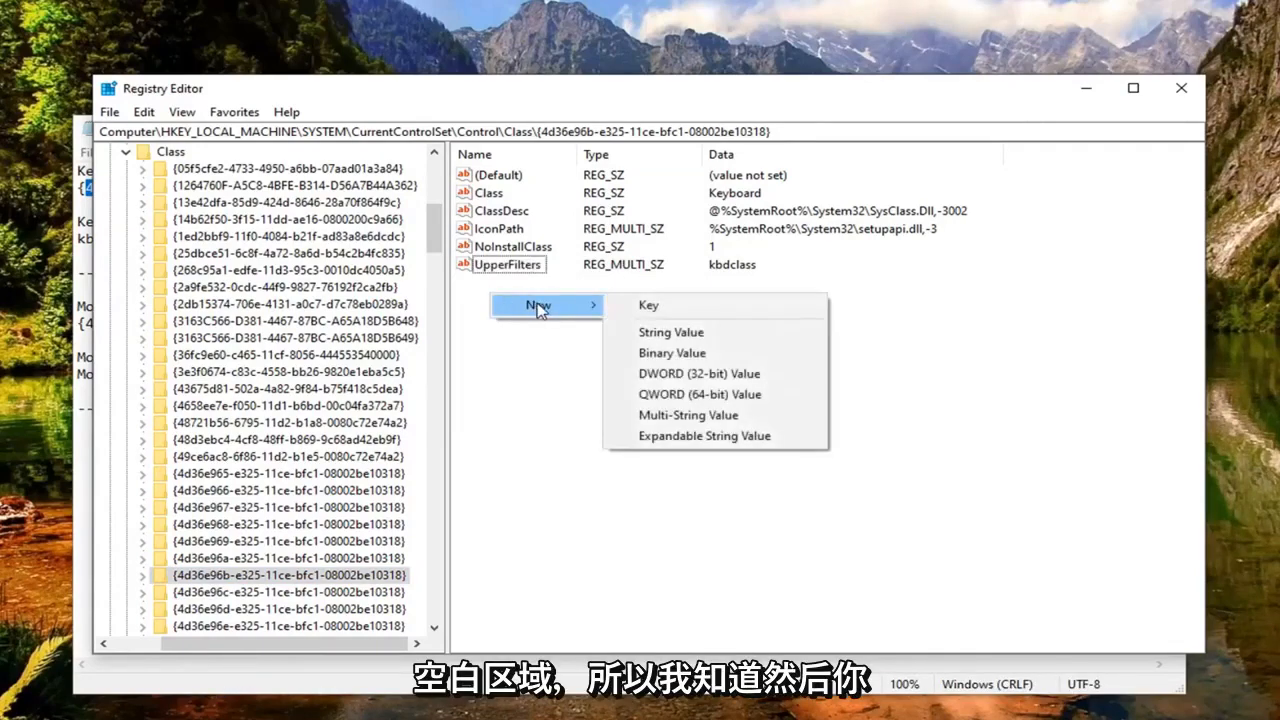
pyautogui.moveTo(688, 414)
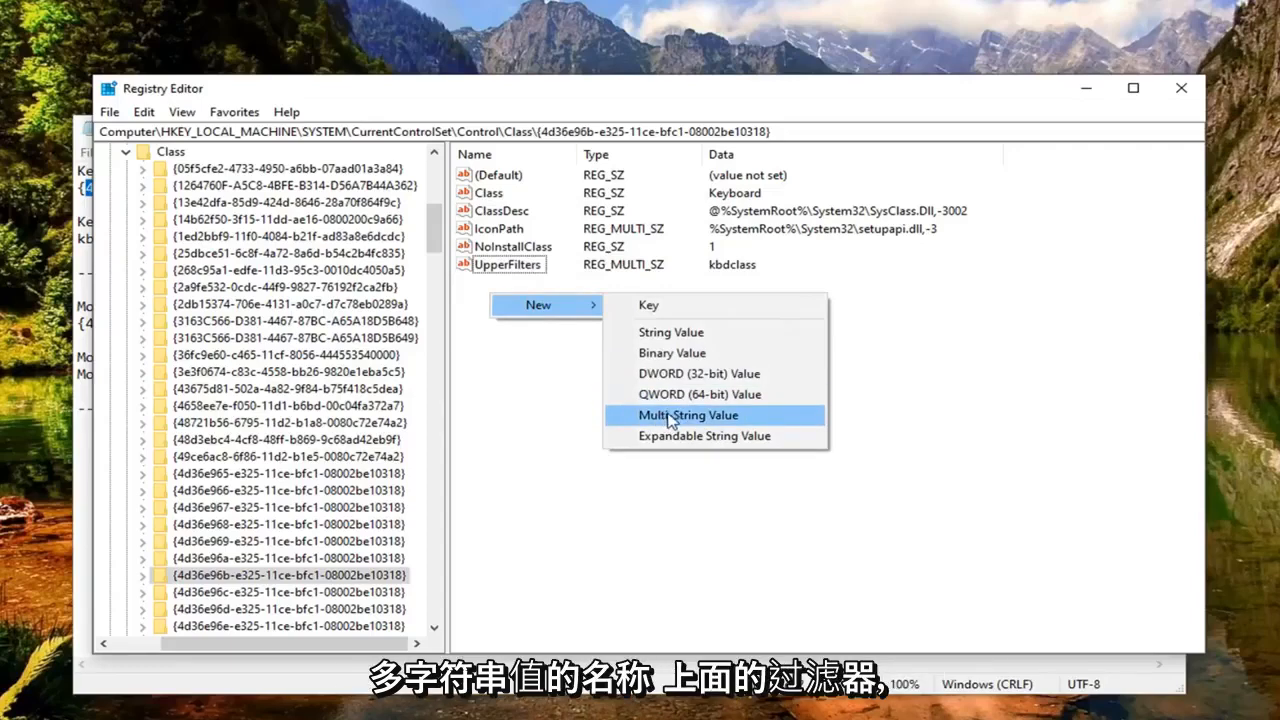
pyautogui.click(688, 414)
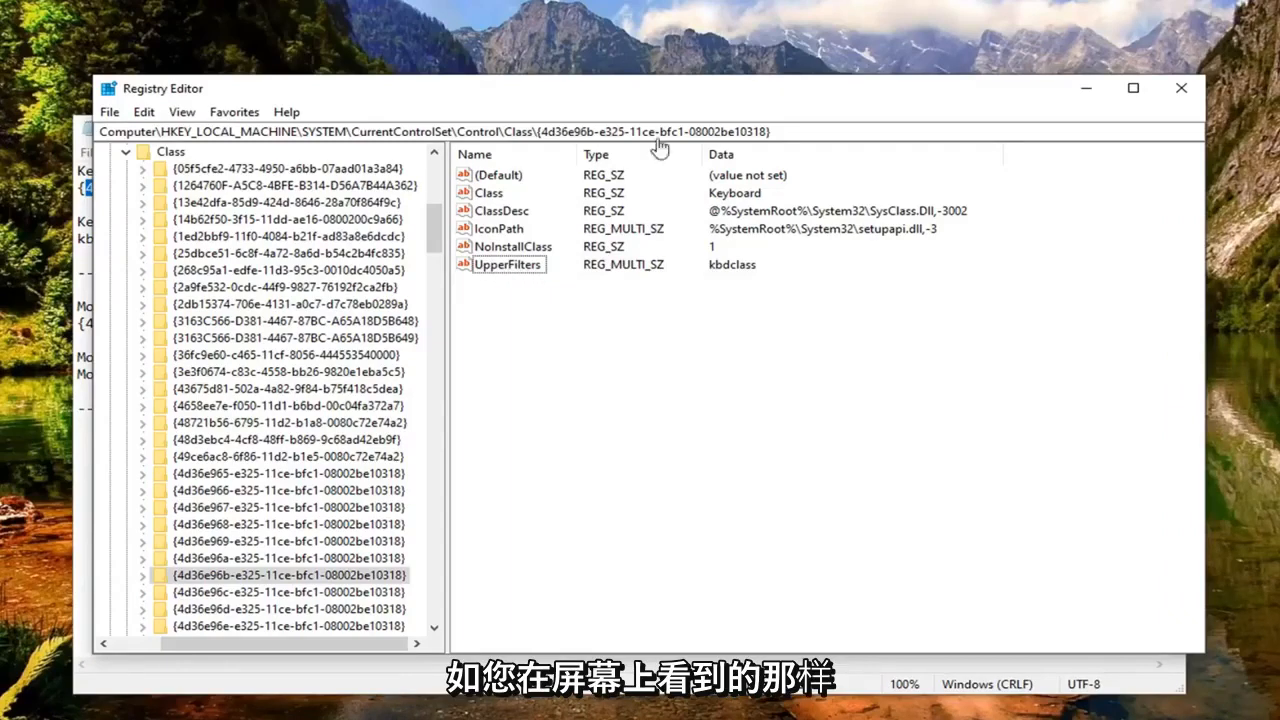
# Confirm UpperFilters value data kbdclass and accept the empty-strings removal warning.
pyautogui.doubleClick(508, 264)
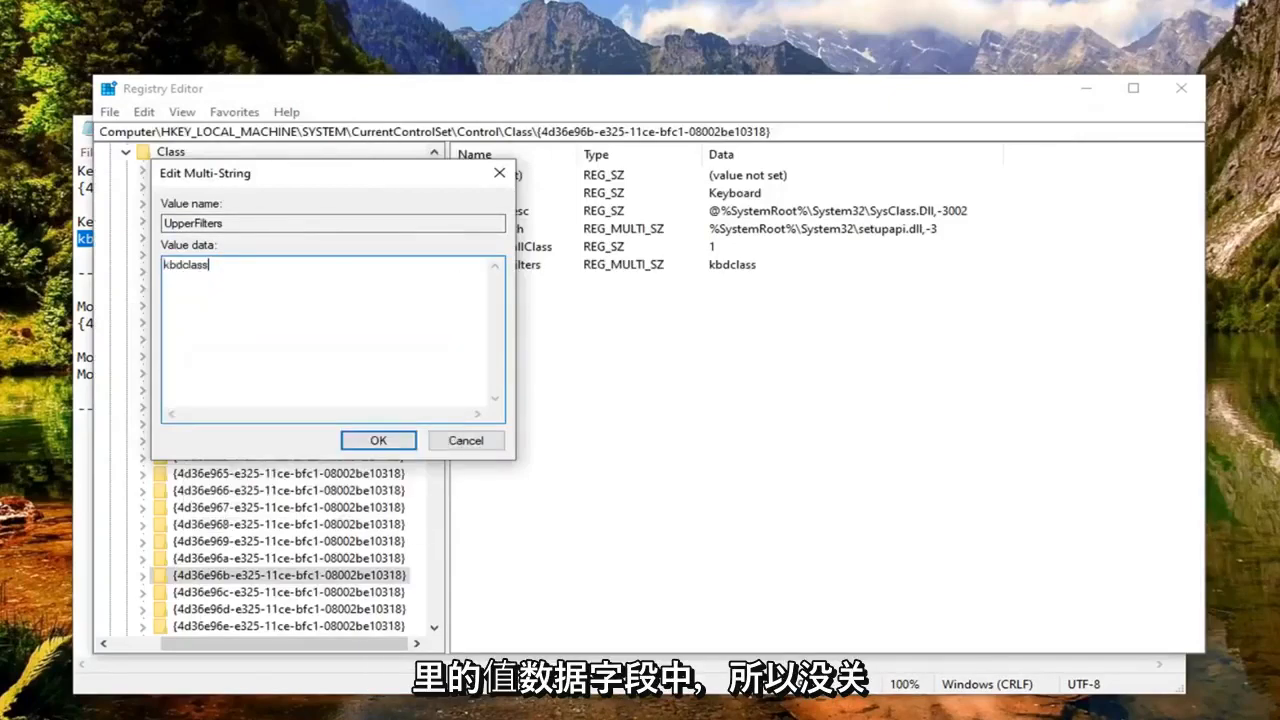
pyautogui.click(378, 440)
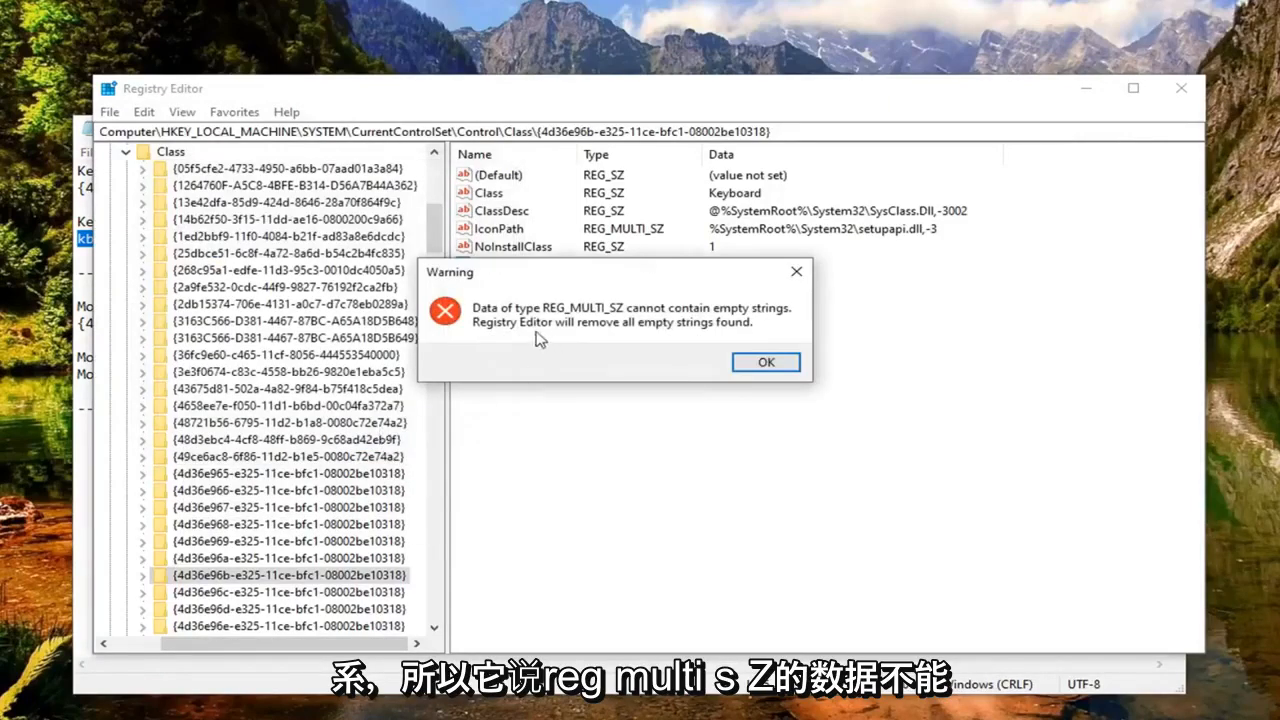
pyautogui.moveTo(578, 320)
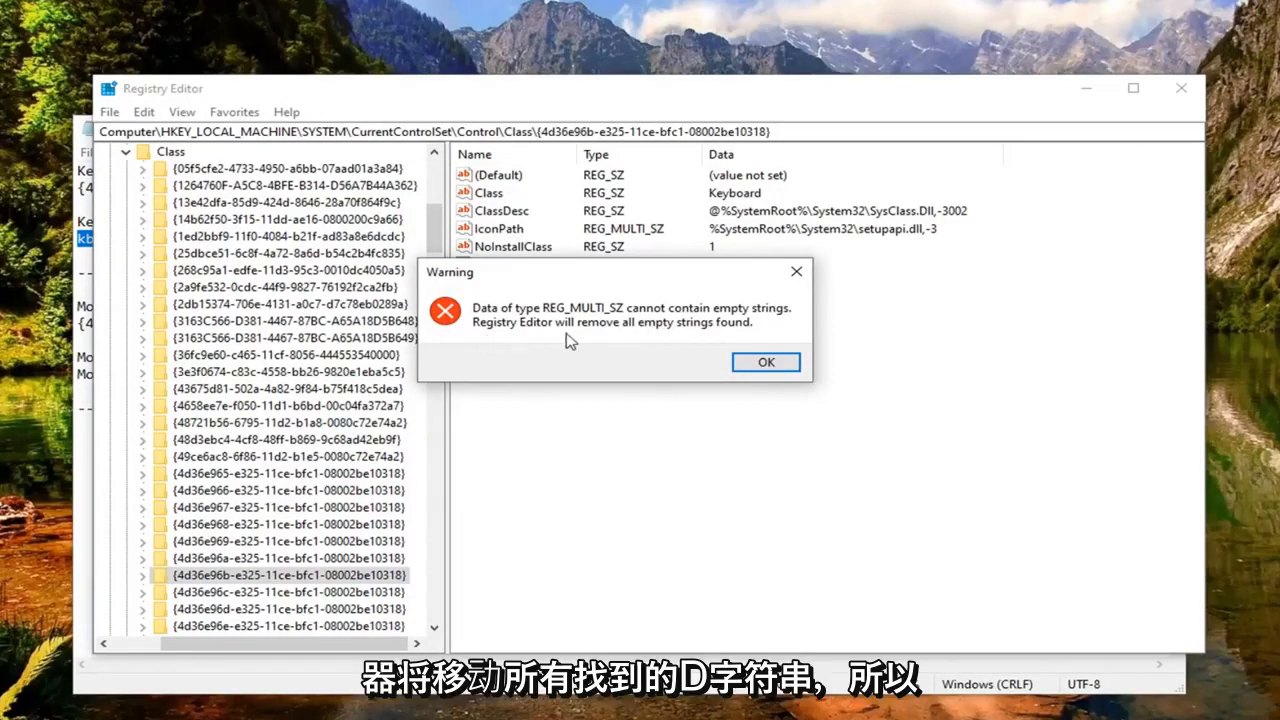
pyautogui.click(764, 362)
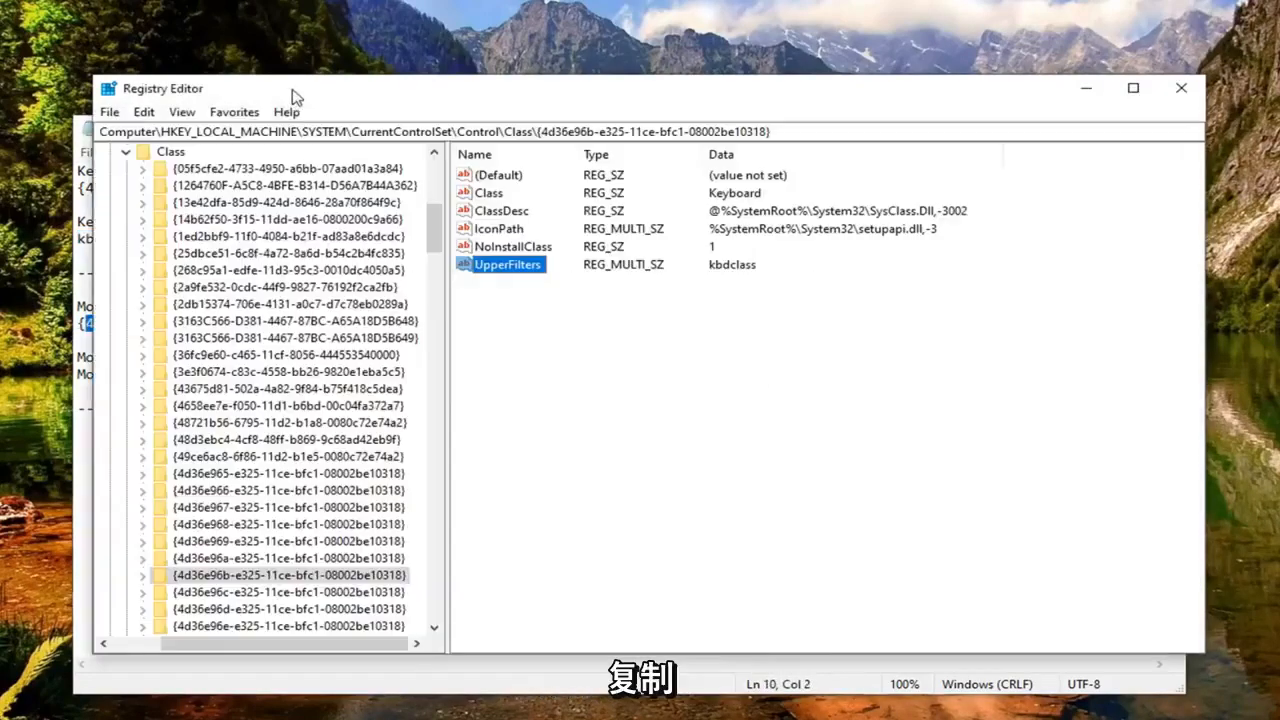
# Select the {4d36e96f-e325-11ce-bfc1-08002be10318} mouse class key and edit its UpperFilters value.
pyautogui.click(182, 112)
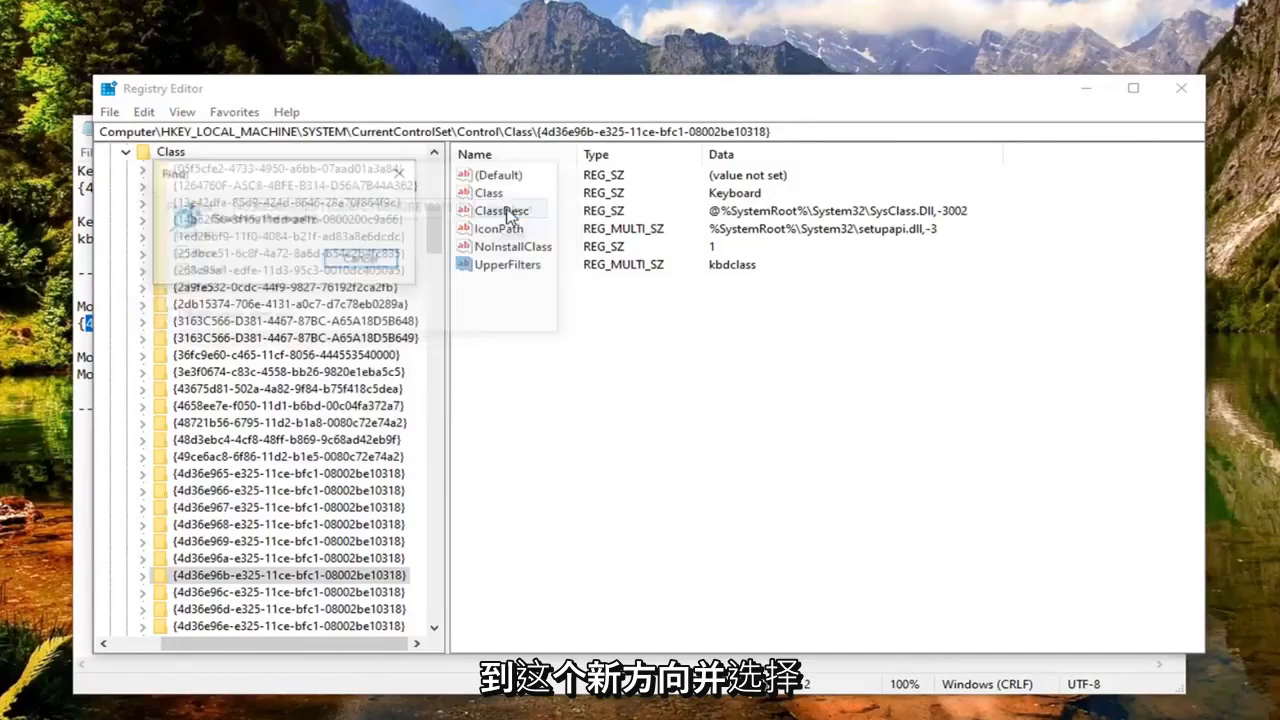
pyautogui.click(290, 624)
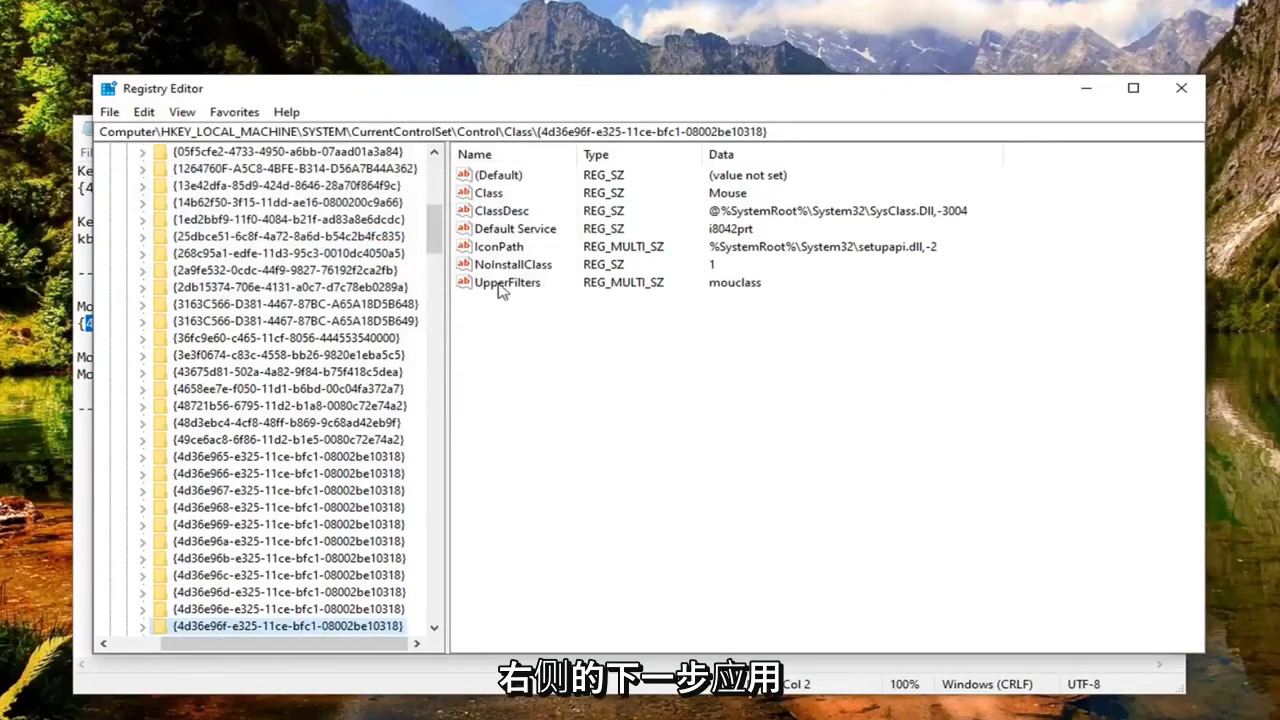
pyautogui.click(508, 282)
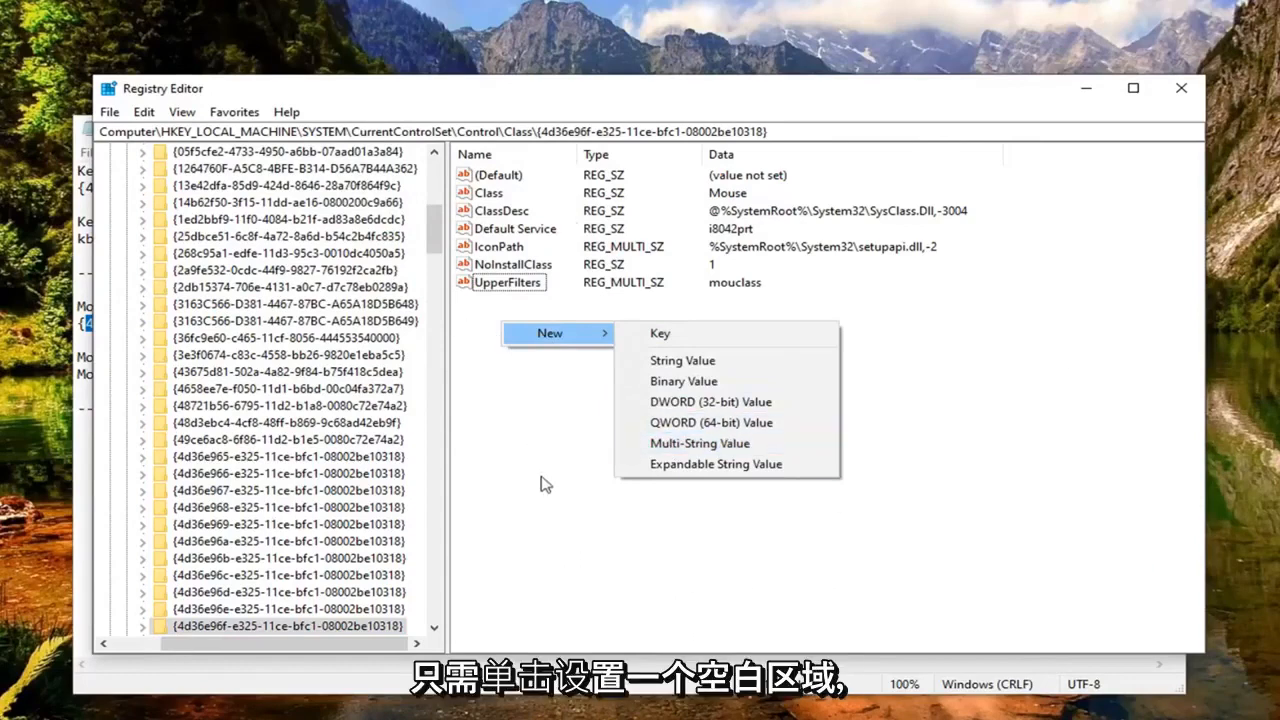
pyautogui.click(508, 282)
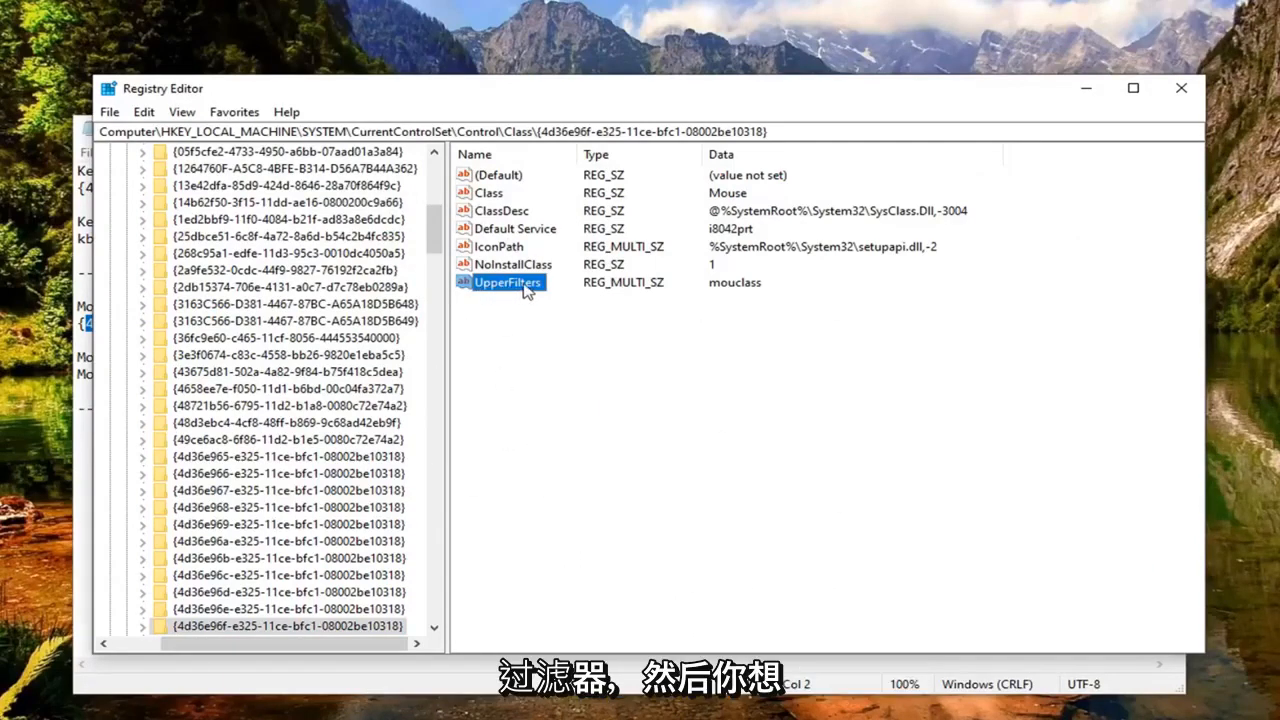
pyautogui.doubleClick(508, 282)
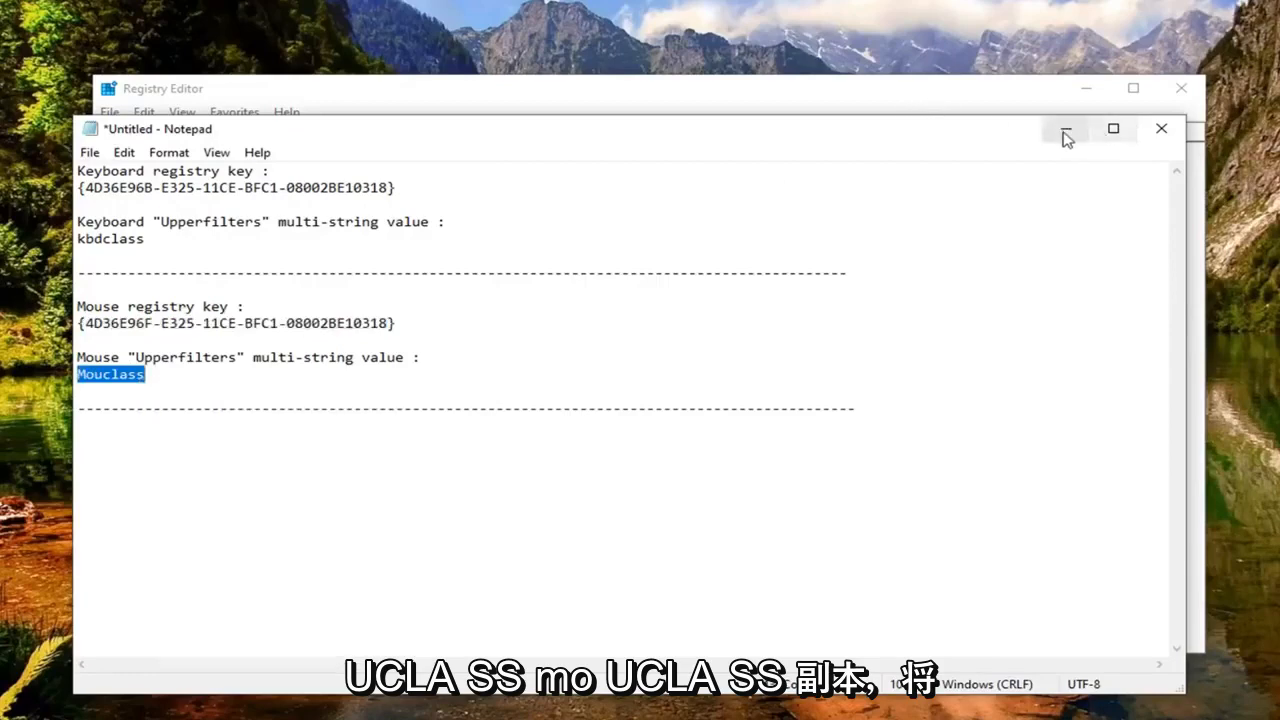
# Set the mouse UpperFilters value data to mouclass and accept the empty-strings removal warning.
pyautogui.rightClick(184, 264)
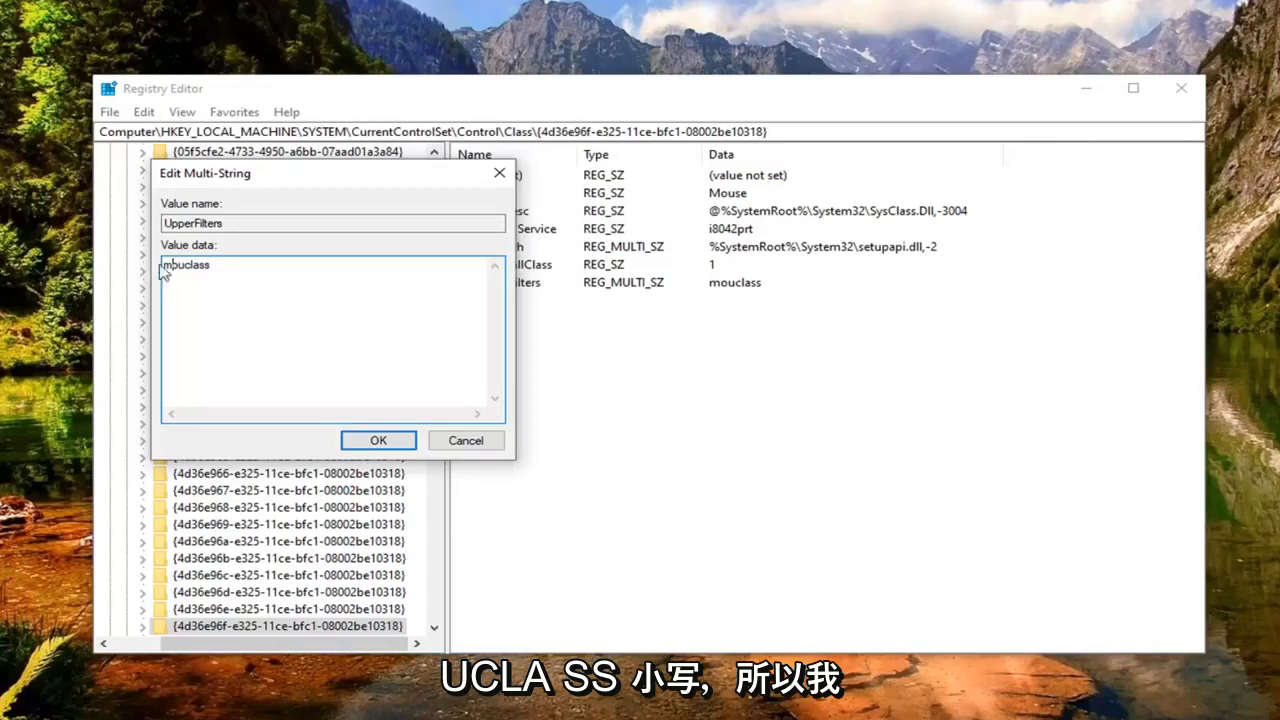
pyautogui.click(378, 440)
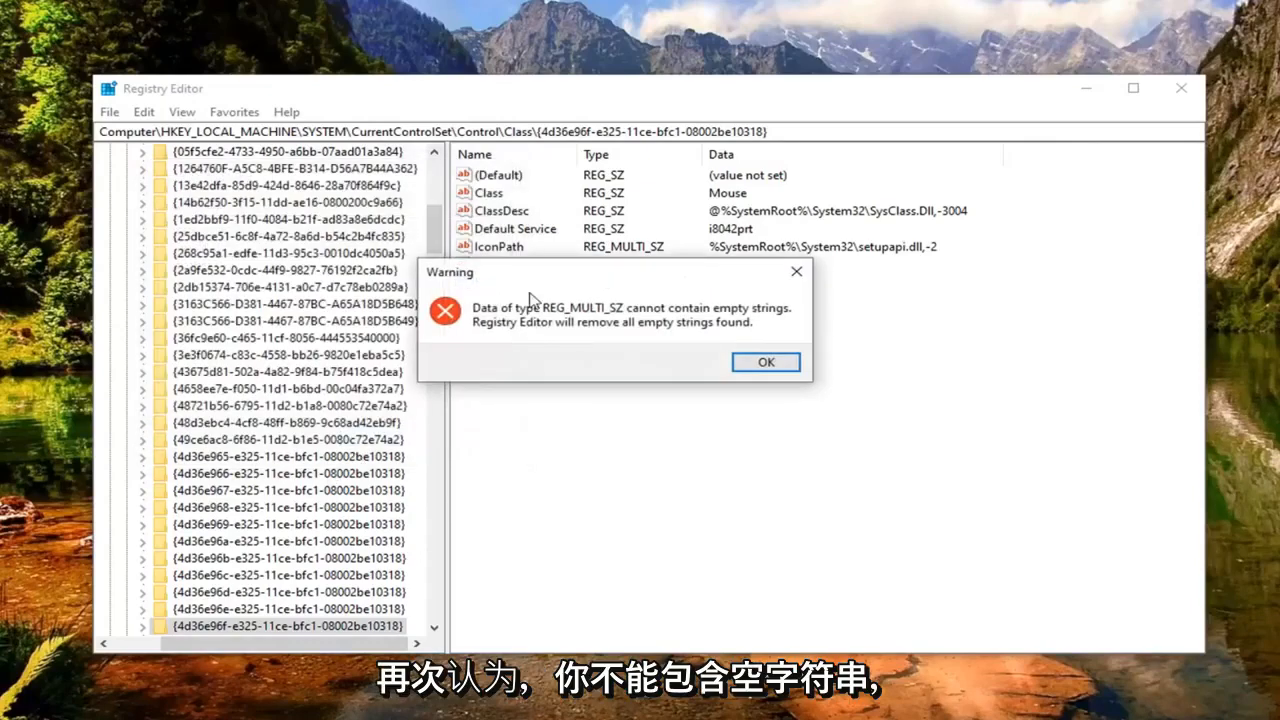
pyautogui.moveTo(648, 356)
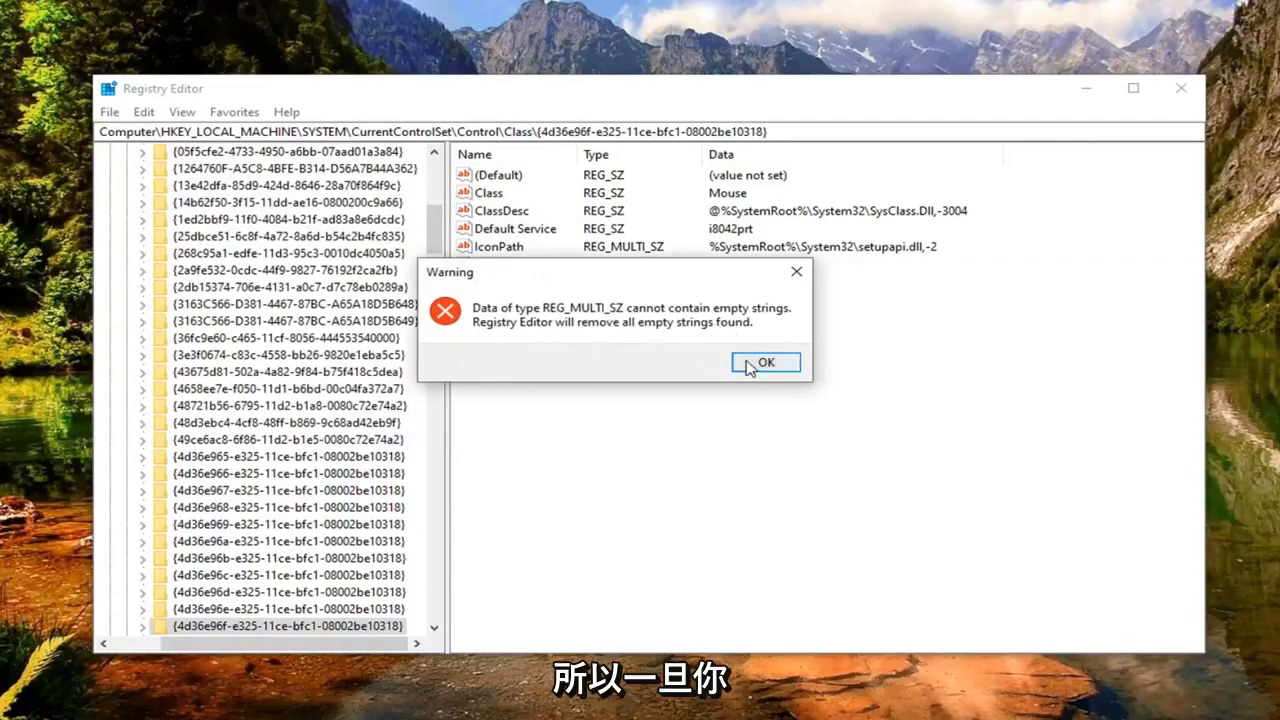
pyautogui.click(764, 362)
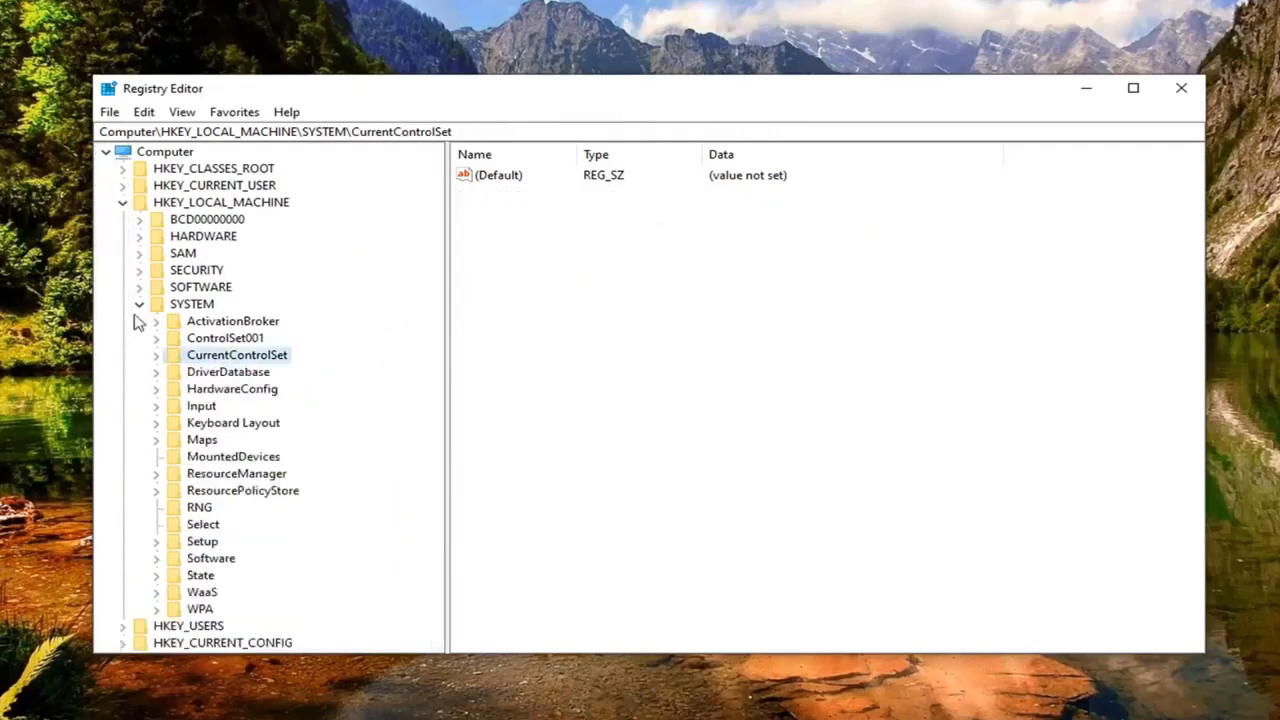
# Collapse the tree back to Computer and close Registry Editor.
pyautogui.click(122, 202)
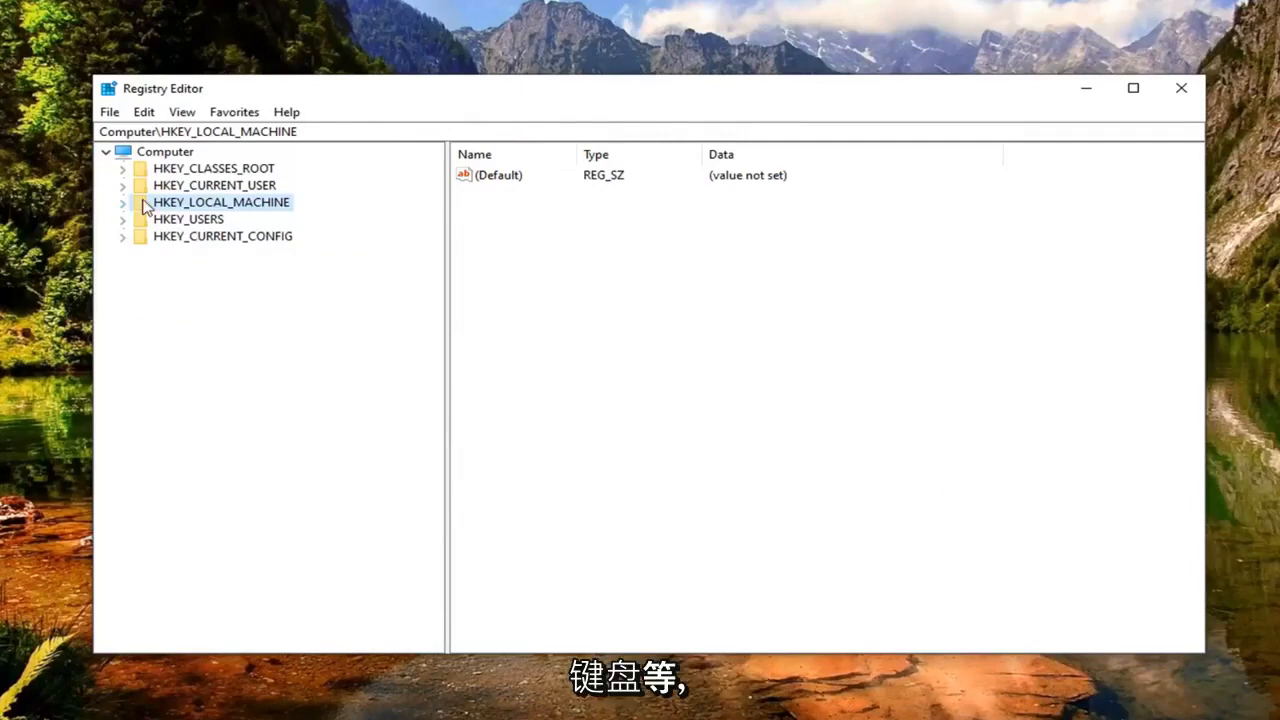
pyautogui.click(164, 152)
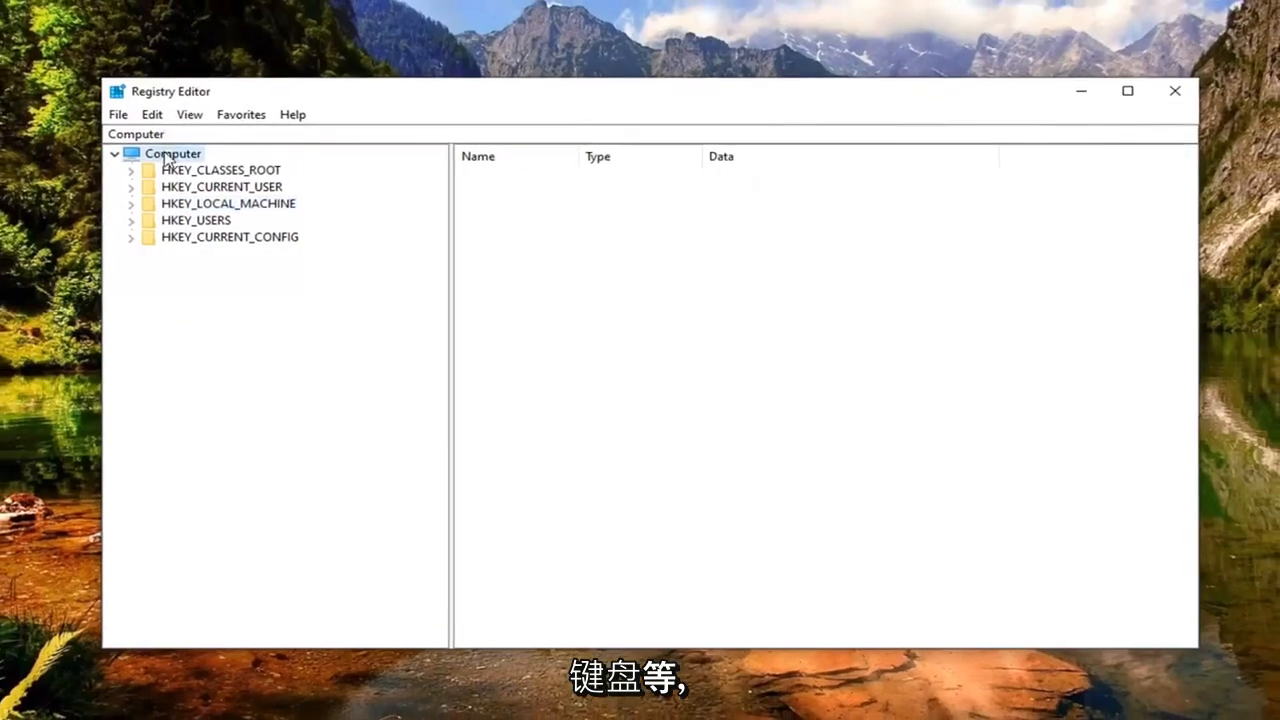
pyautogui.click(1174, 92)
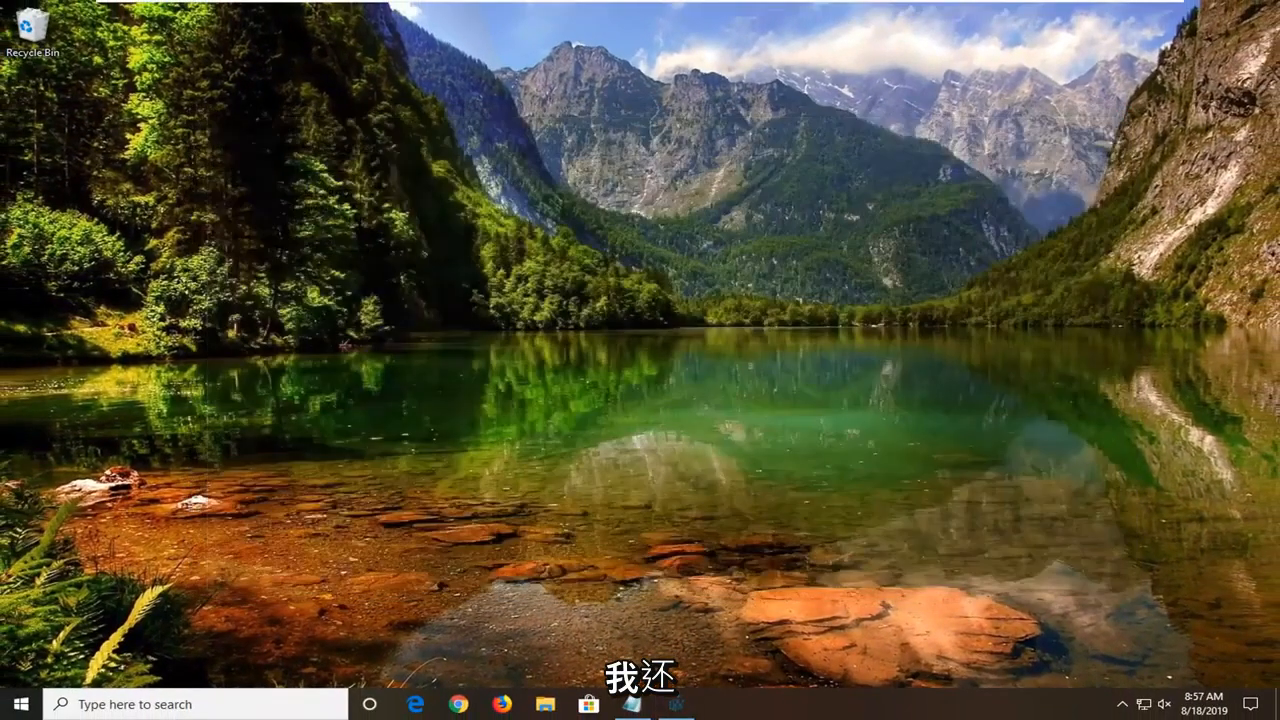